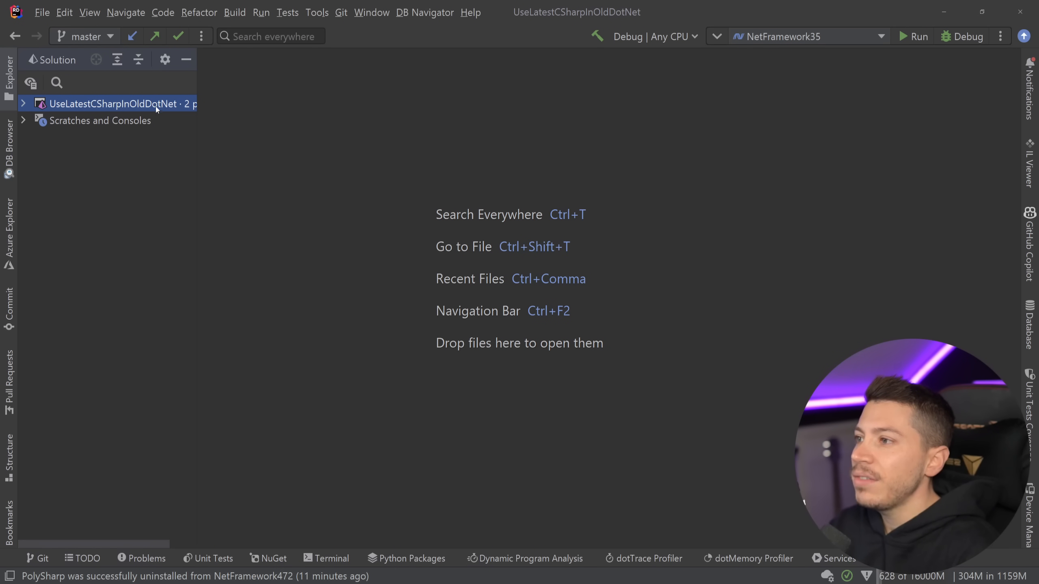
View Language Version (C# 7.3) in NetFramework35 and NetFramework472 properties, then return to NetFramework35's.
click(23, 104)
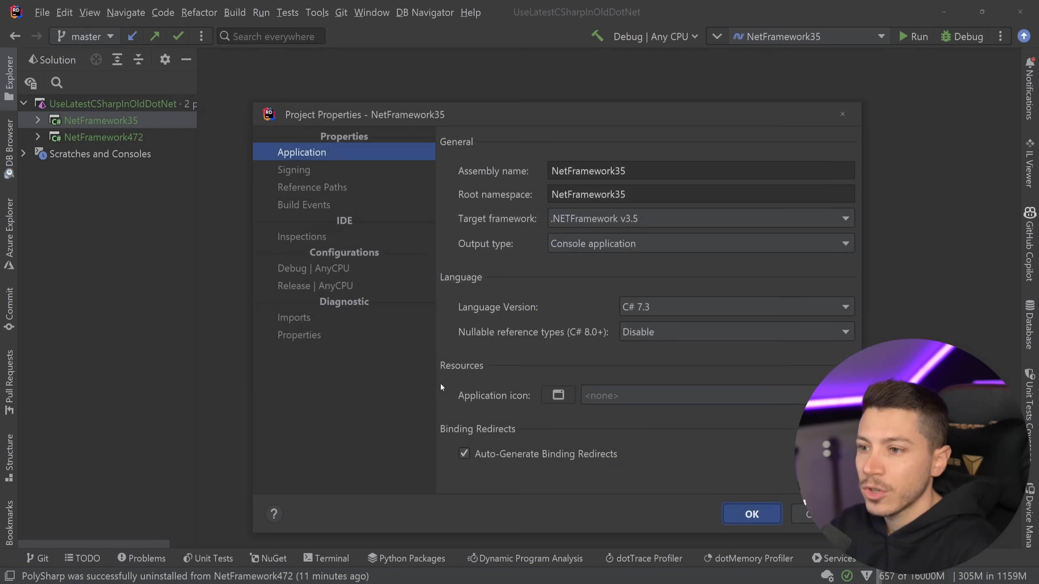
mouse_move(651, 325)
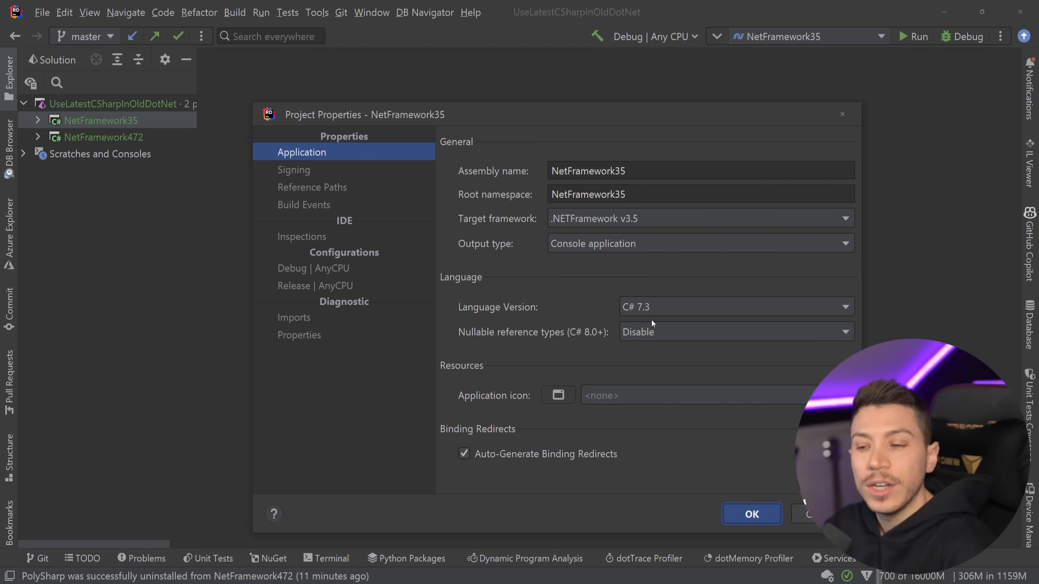
mouse_move(714, 354)
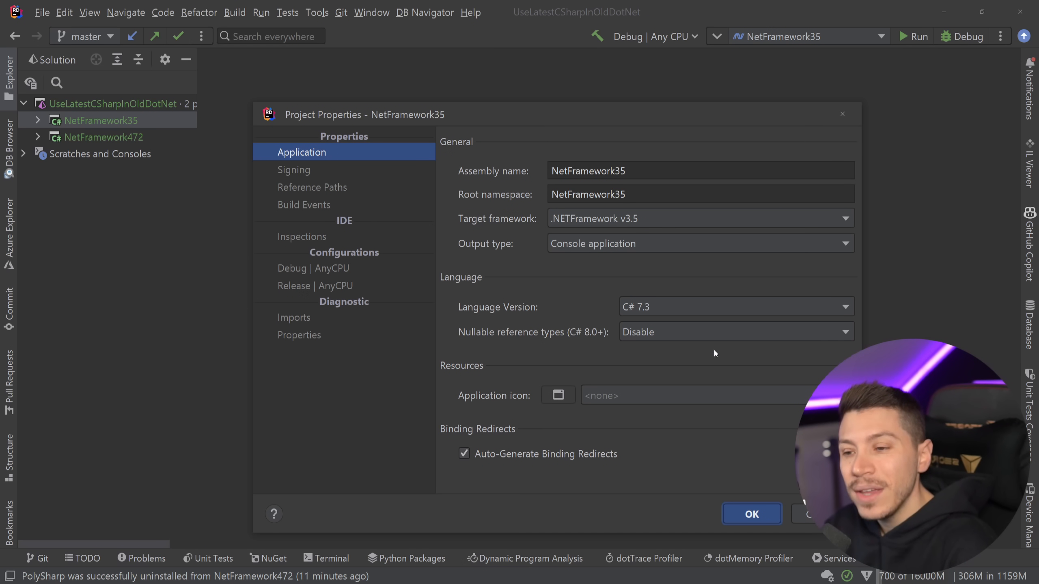
click(751, 514)
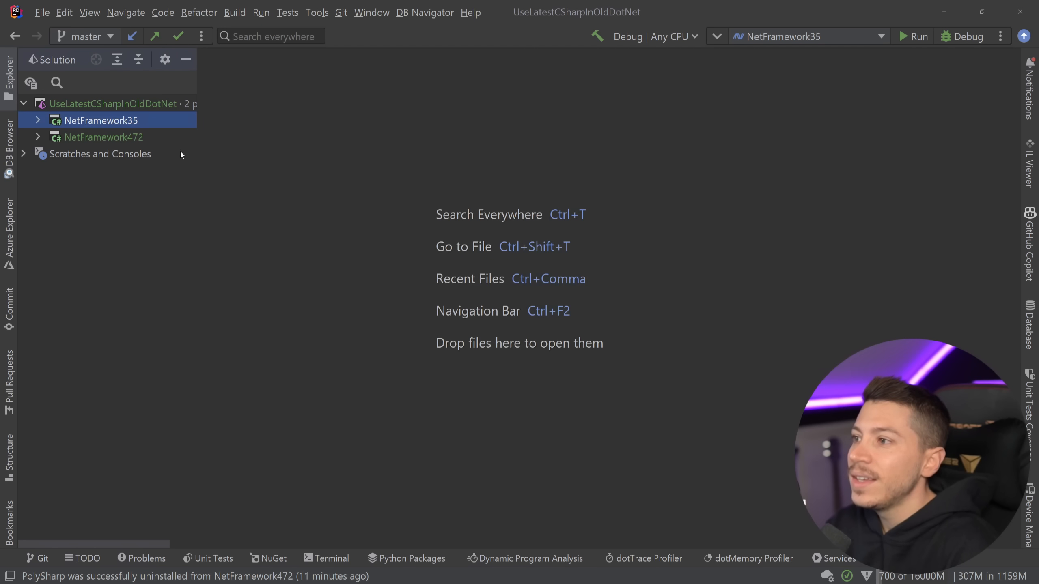
double_click(104, 137)
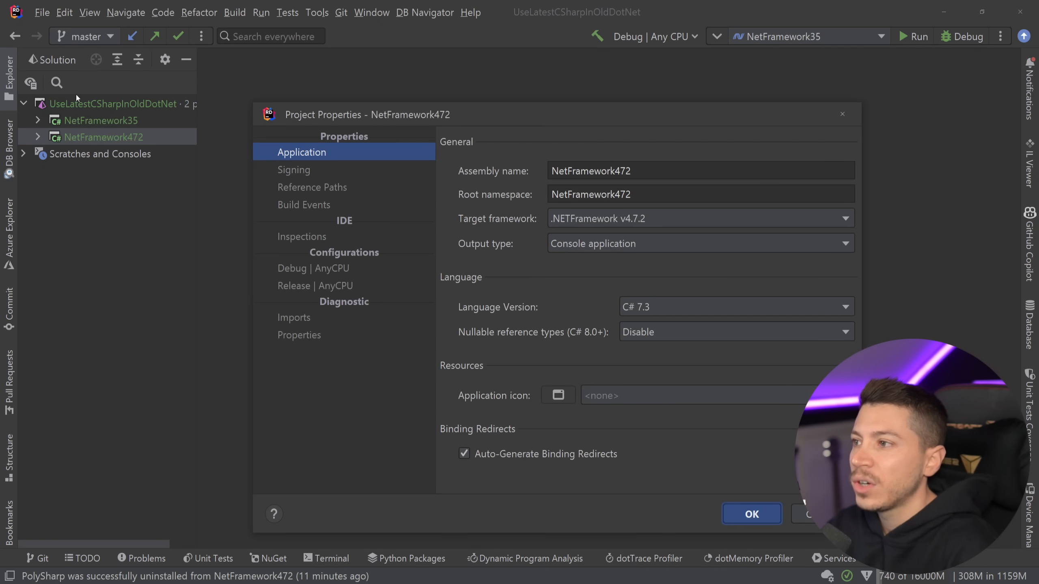
mouse_move(668, 310)
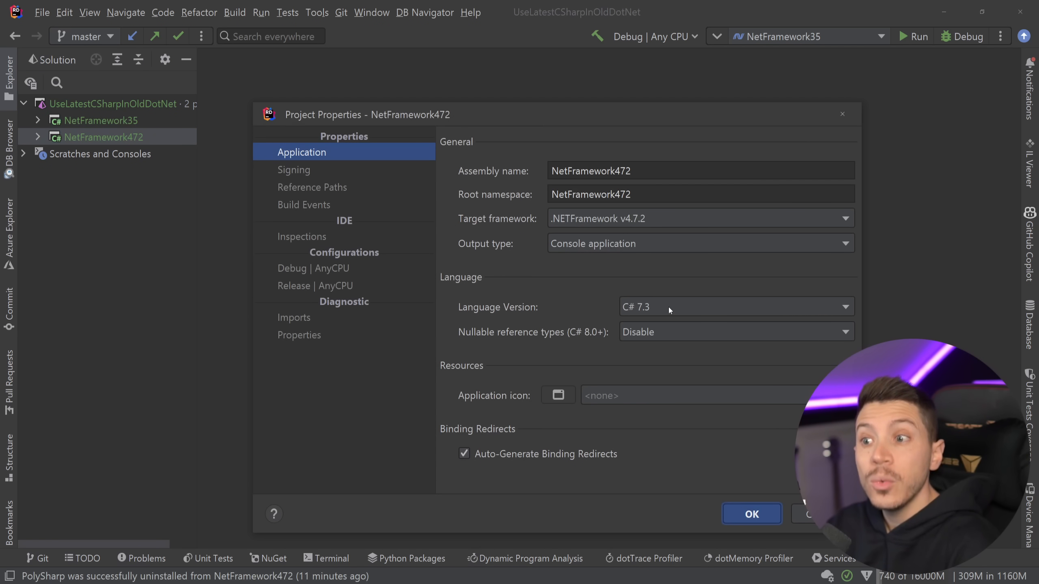
mouse_move(759, 444)
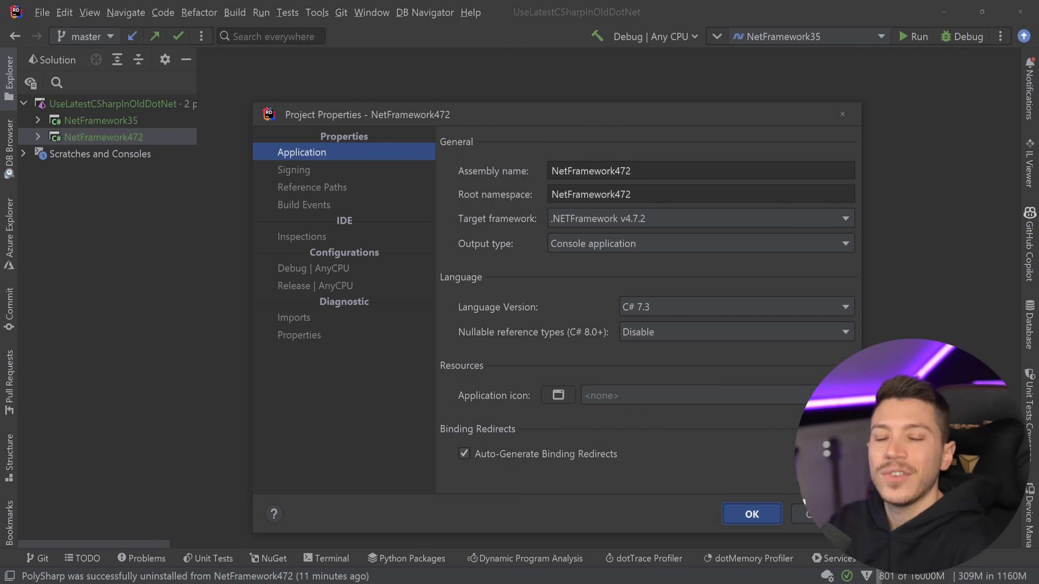
click(751, 514)
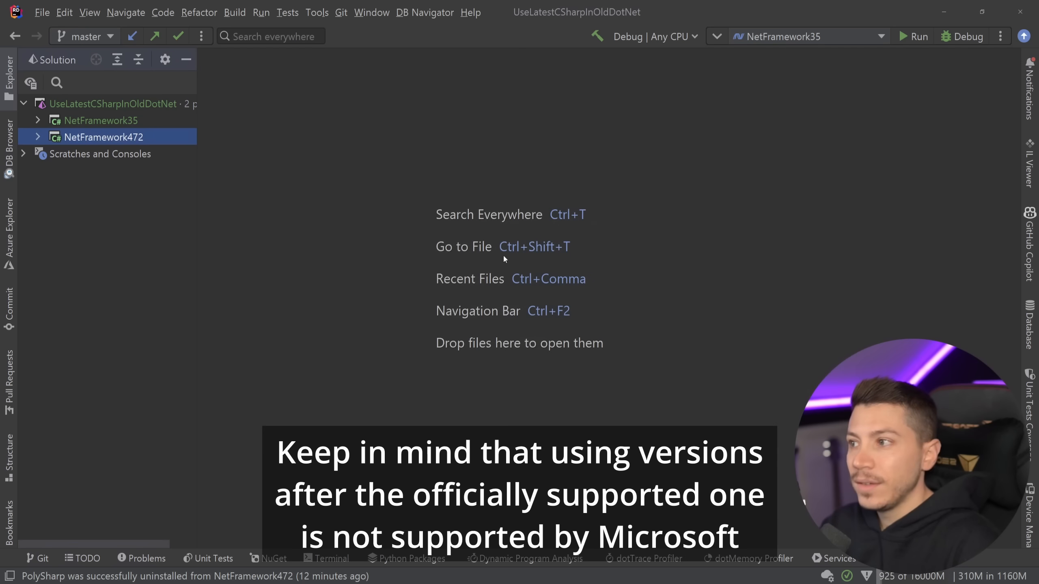
click(102, 120)
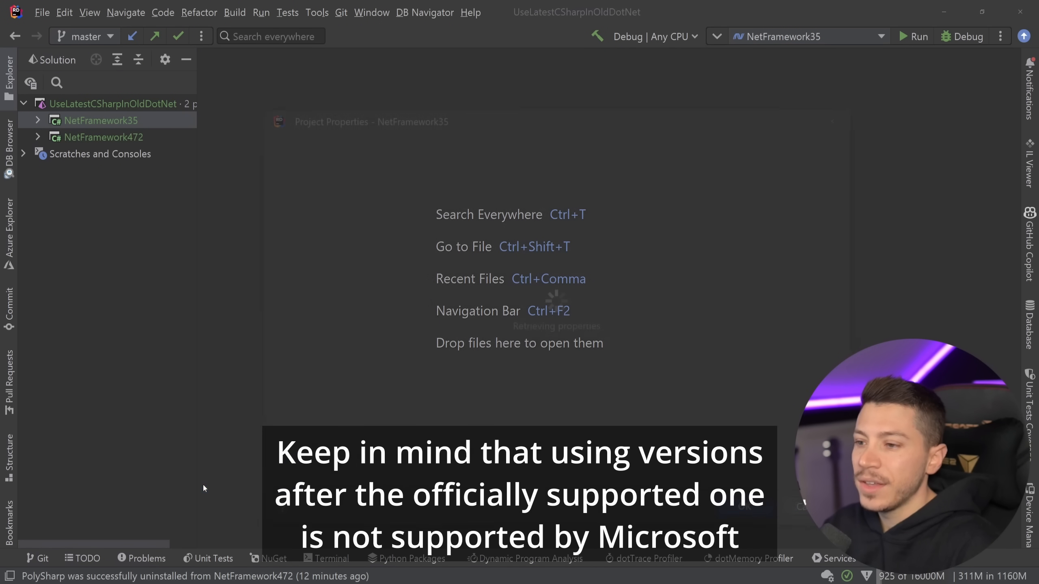
Set the NetFramework35 Language Version to C# 11.0 and confirm.
click(735, 306)
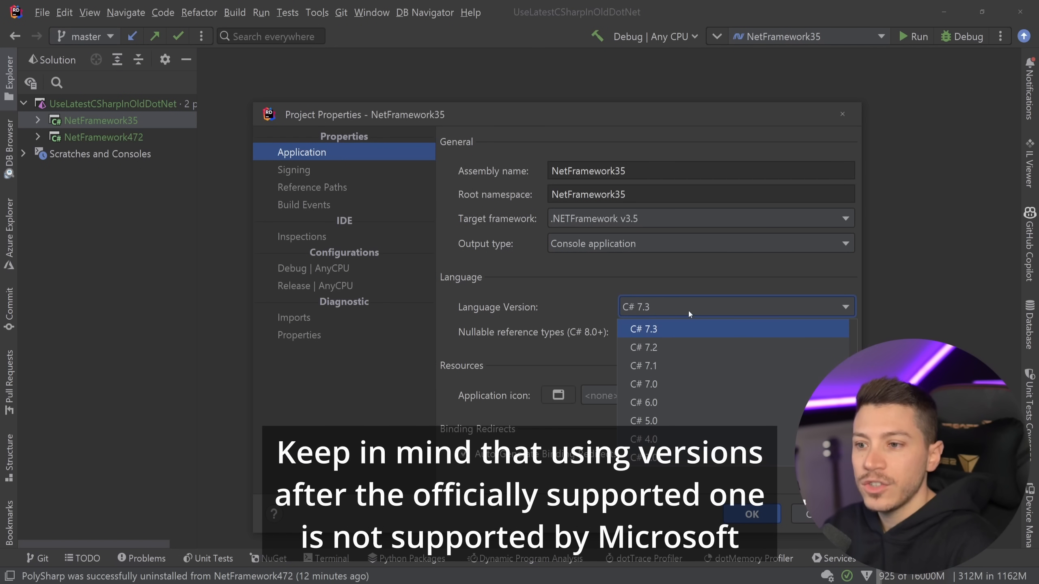
scroll(up, 3)
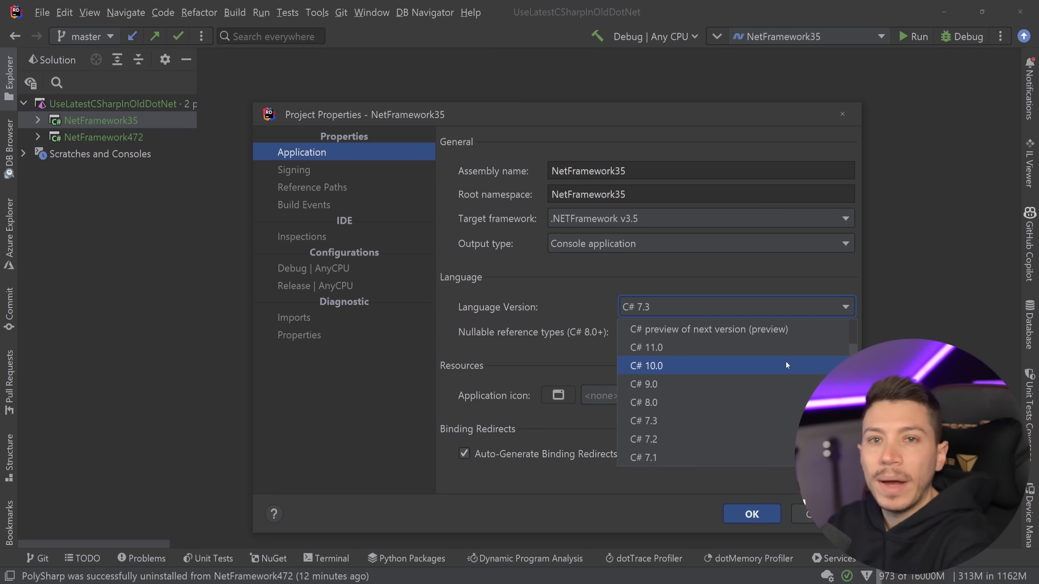
mouse_move(664, 348)
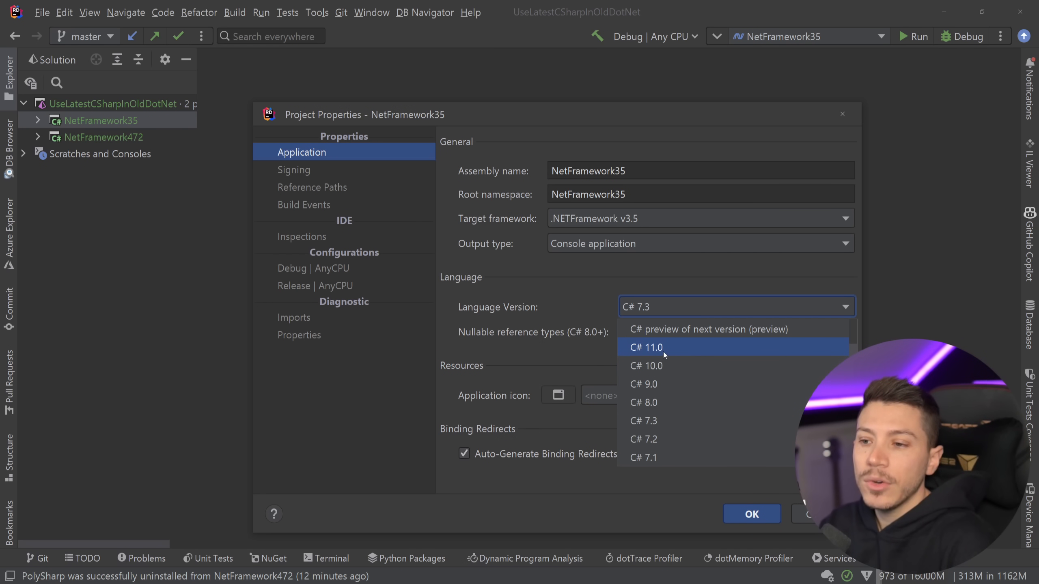
click(646, 348)
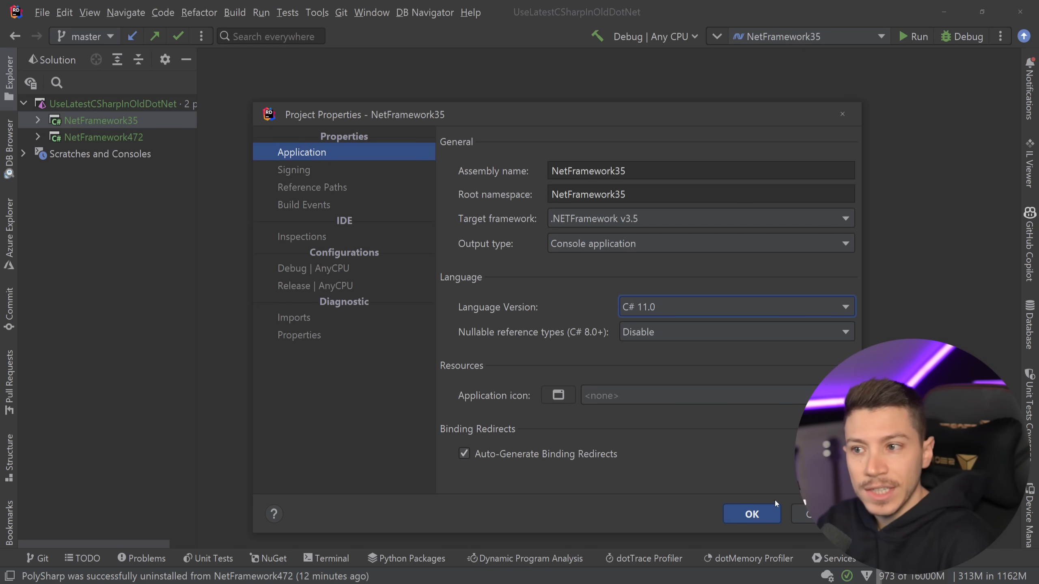
click(750, 514)
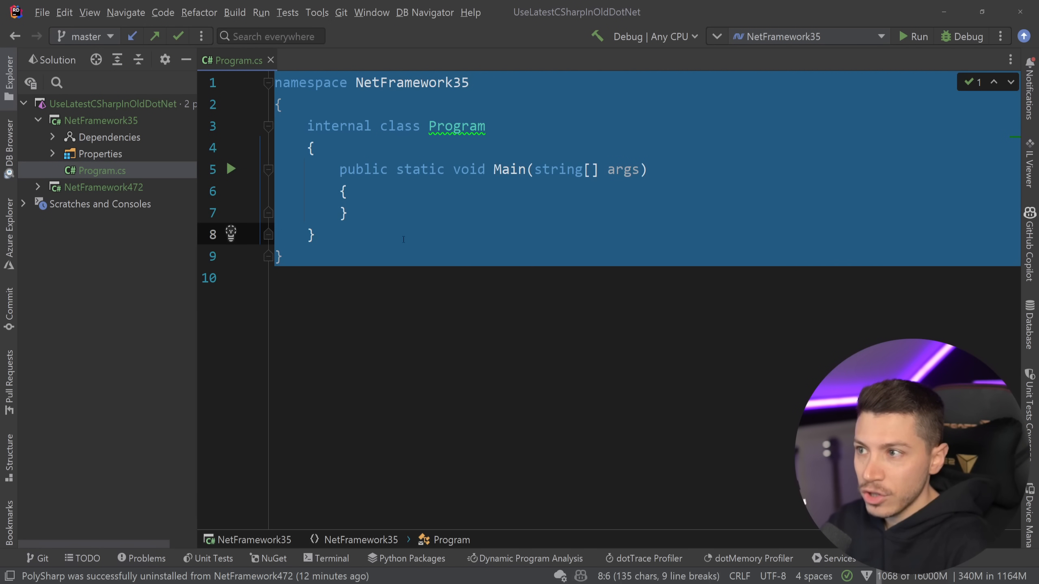
Write Console.WriteLine("Hello from .NET Framework 3.5"); and run NetFramework35.
text(Console.WriteLine();)
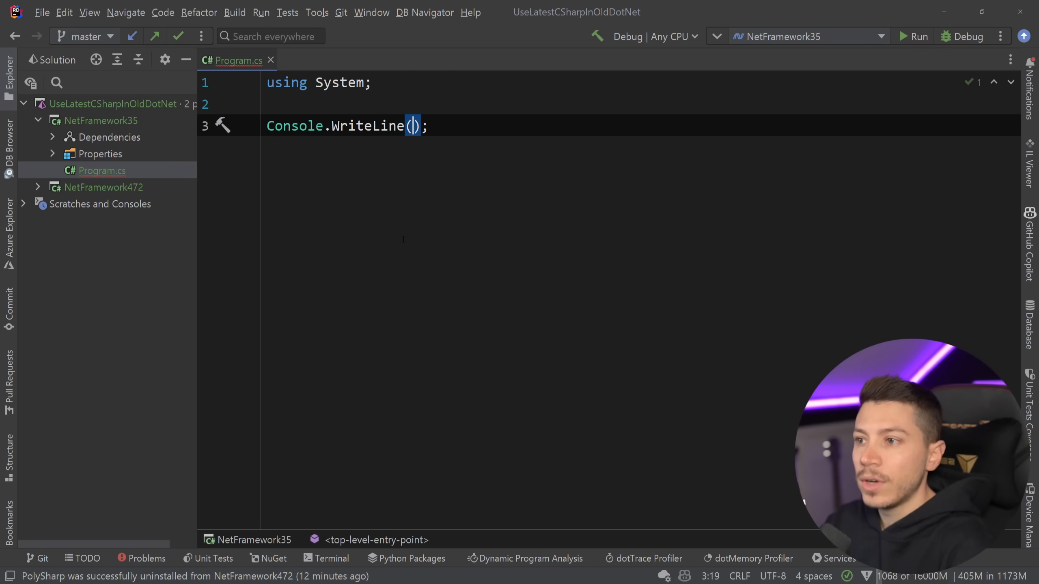
text("Hello from .")
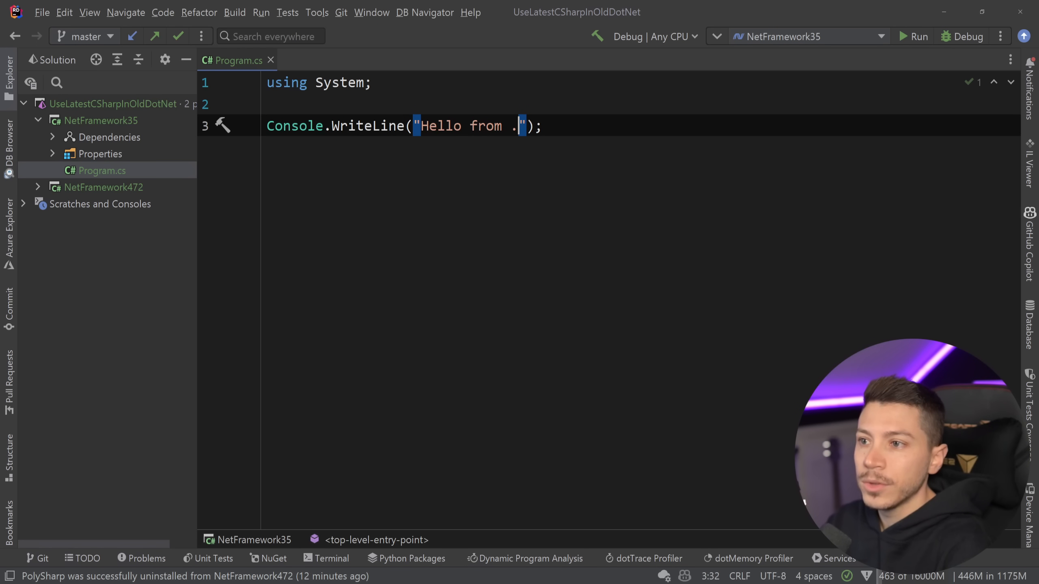
text(NET Framework 3.5)
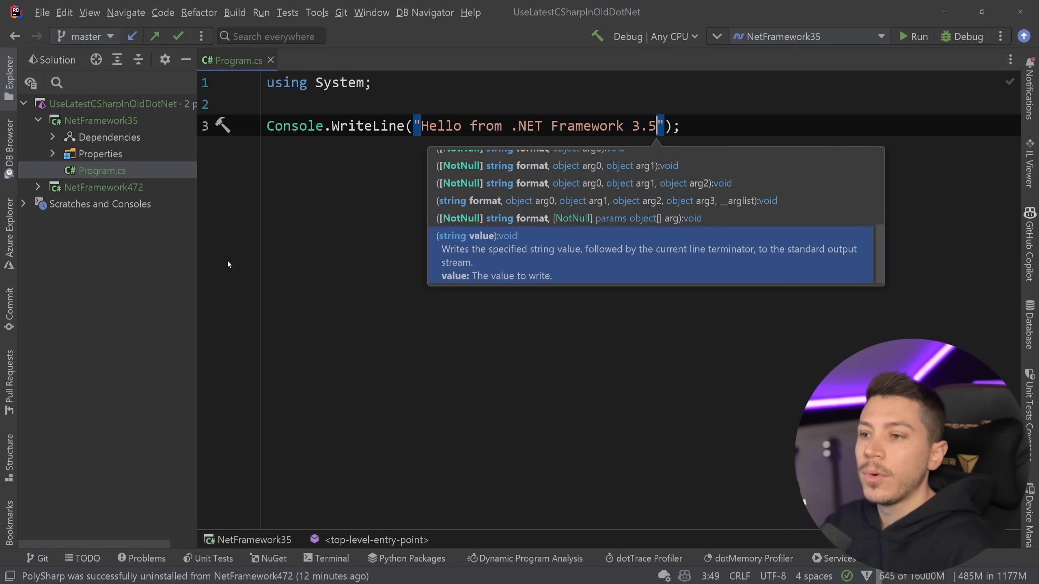
right_click(101, 120)
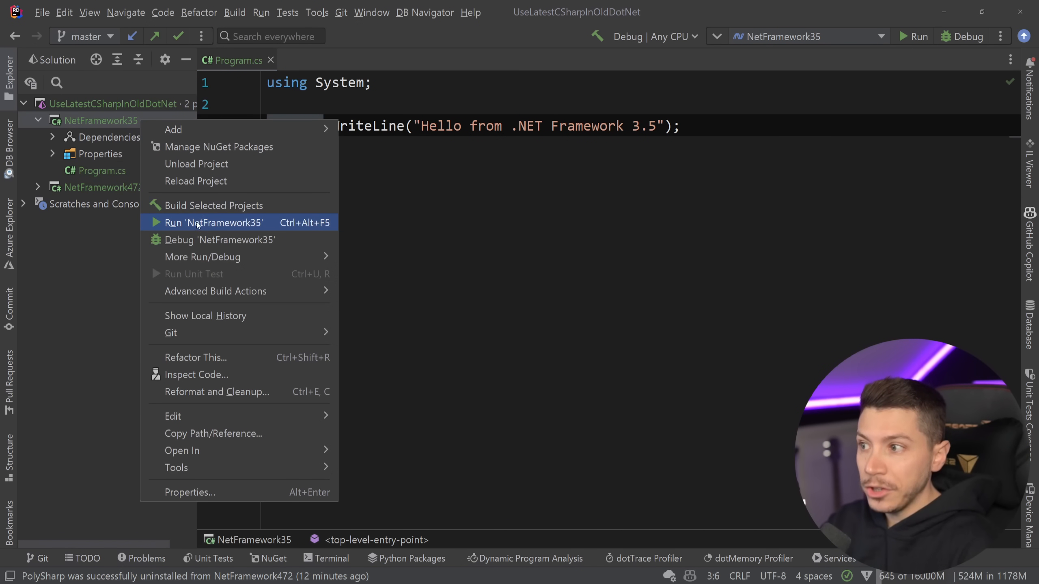
click(214, 222)
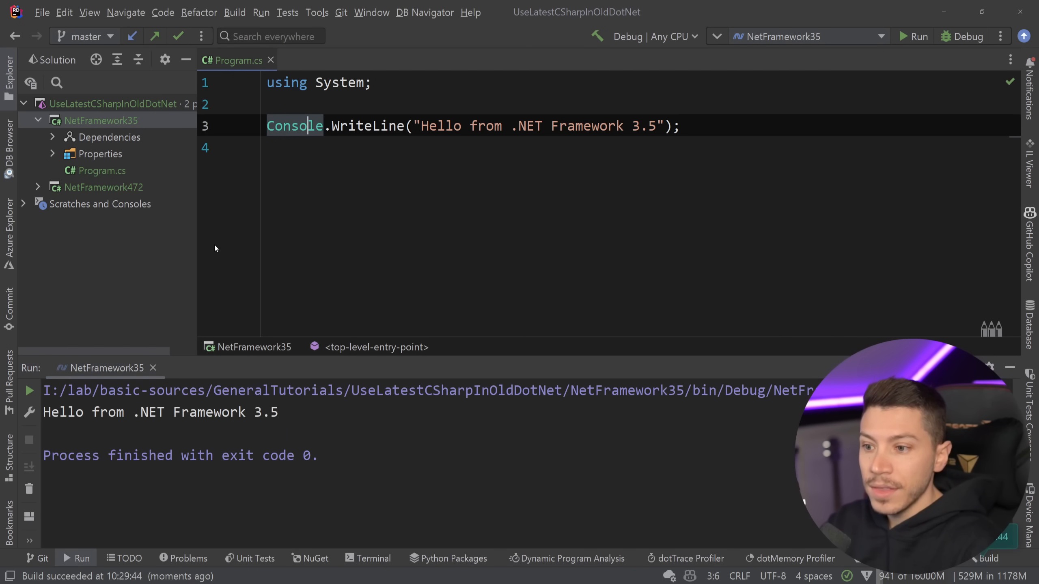
mouse_move(377, 324)
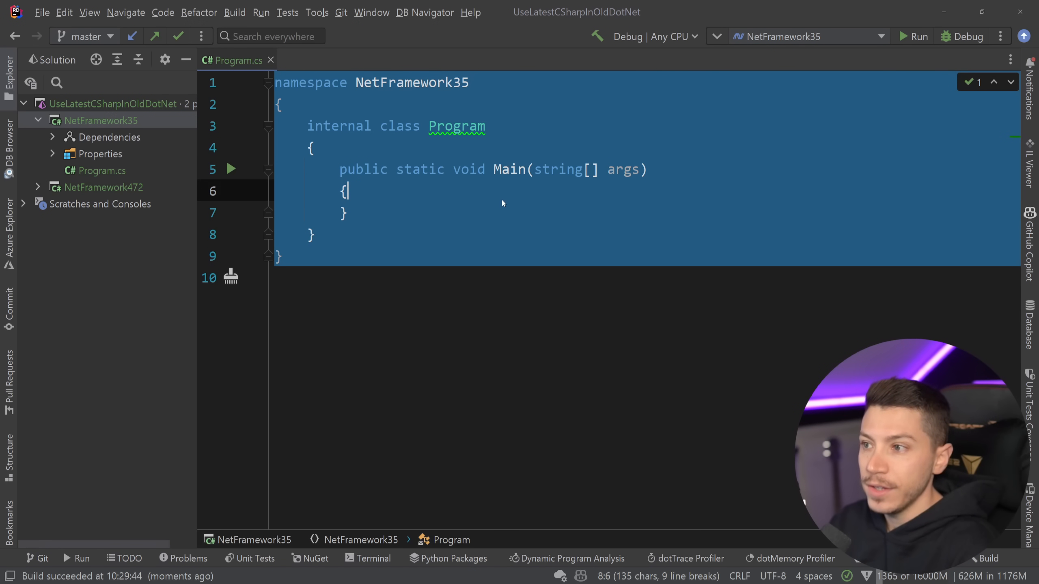
Add a User class with public string FullName { get; init; }.
text(p)
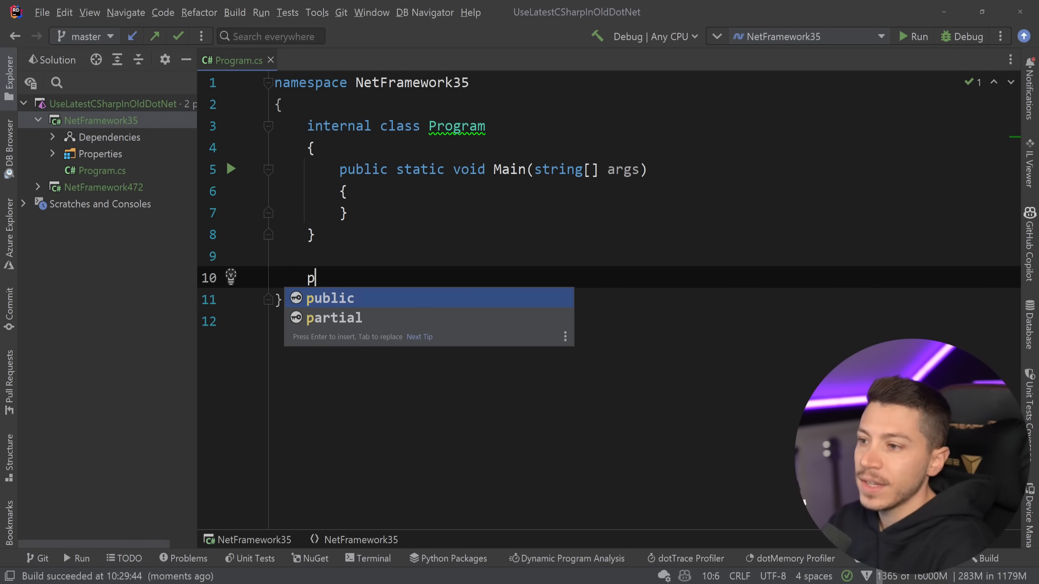
text(class MyClass)
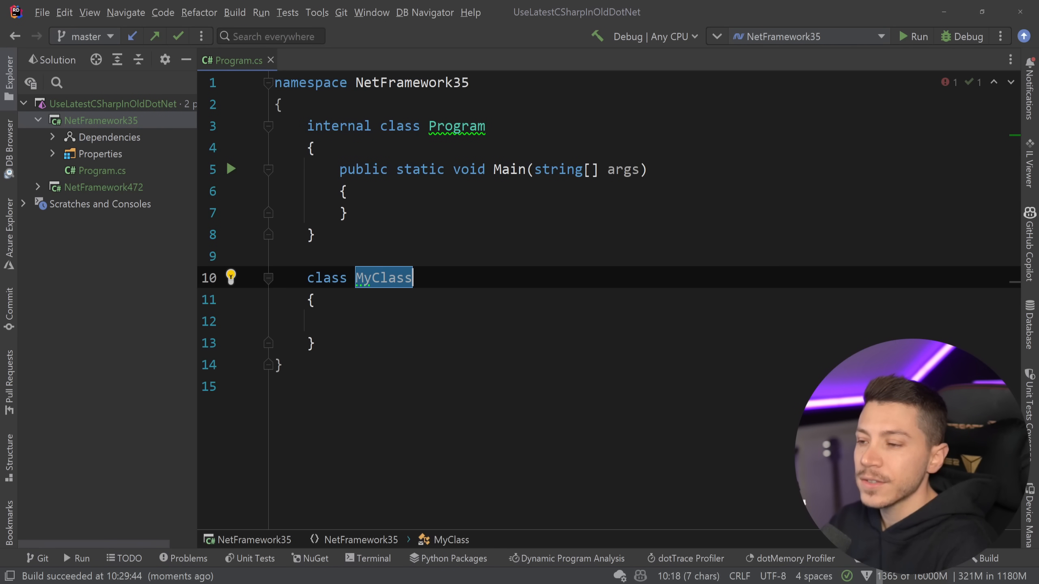
text(User)
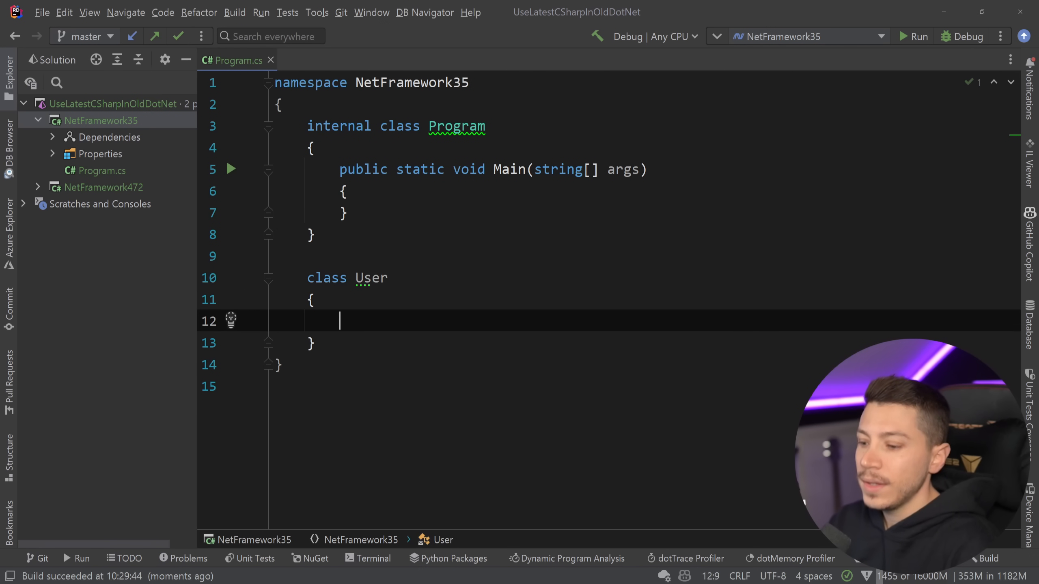
text(public string Type { get; set; })
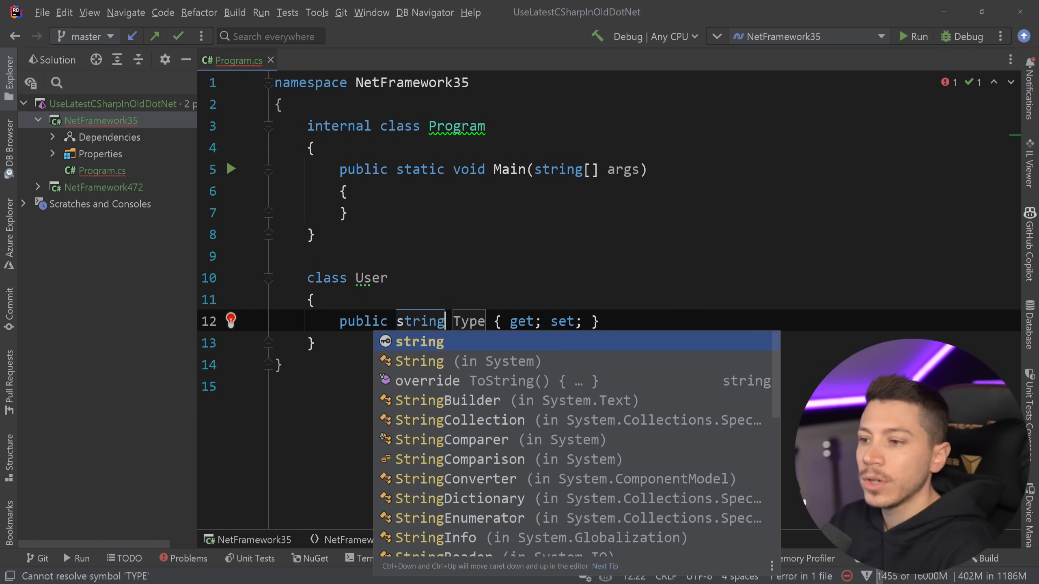
text(FullName)
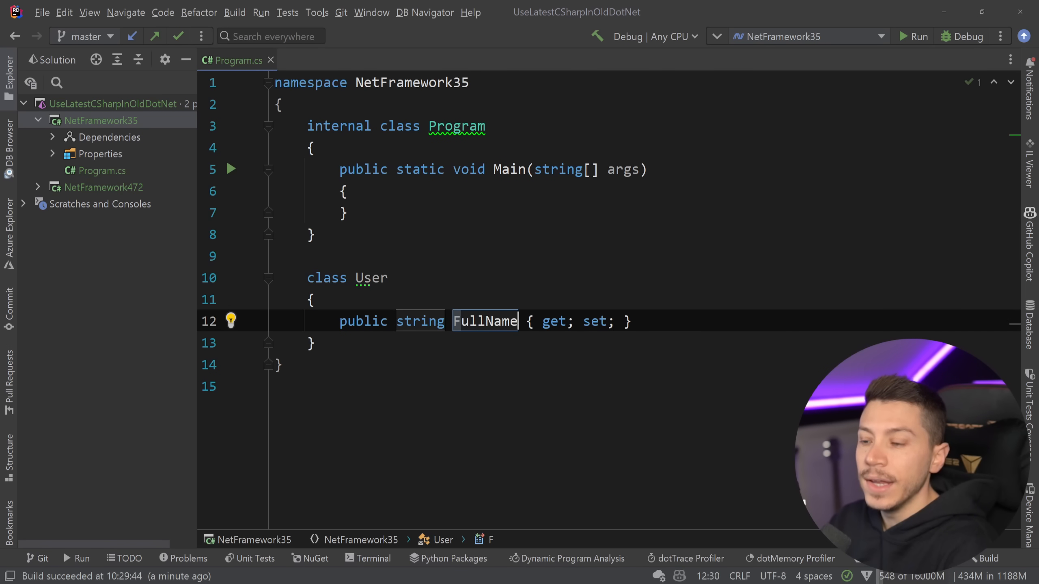
double_click(595, 322)
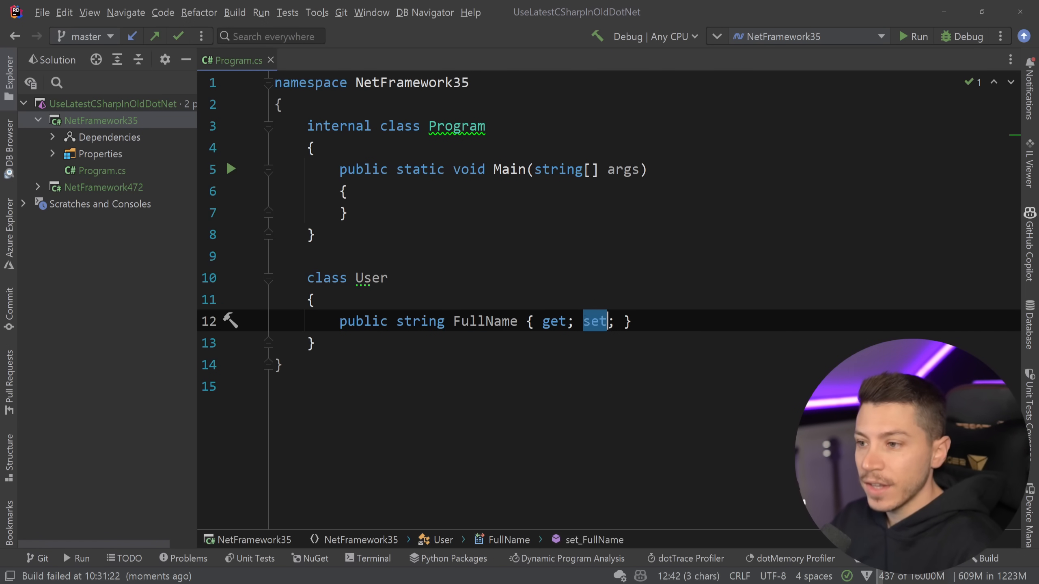
text(init)
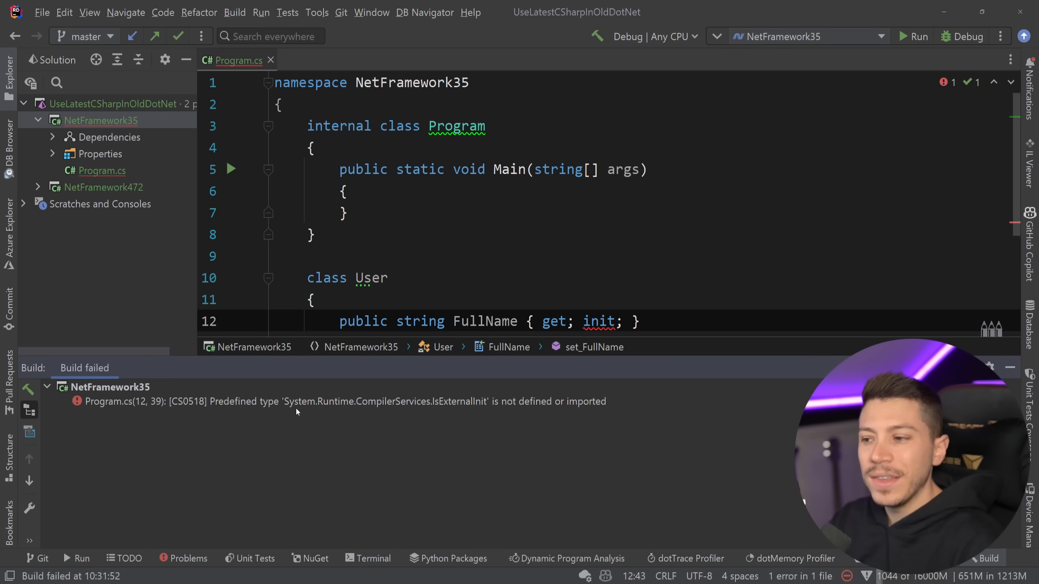
mouse_move(306, 410)
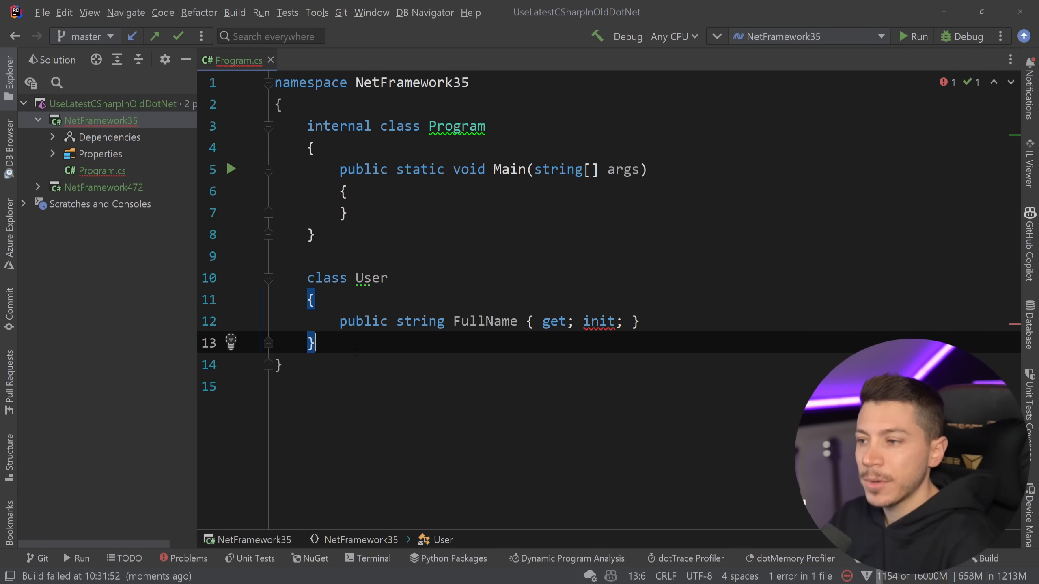
Add namespace System.Runtime.CompilerServices containing public static class IsExternalInit {}.
text(namespace MyNamespace)
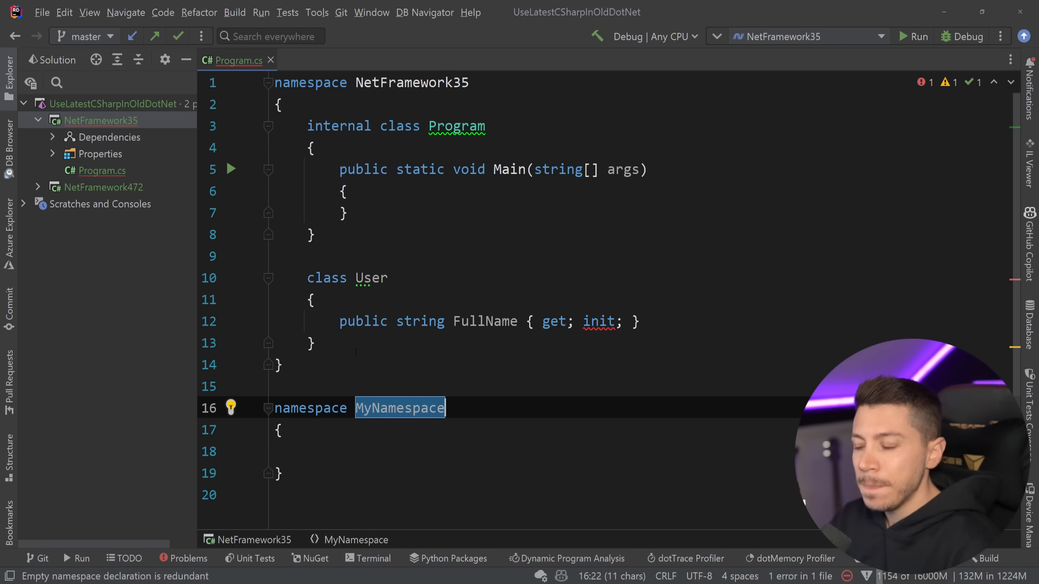
scroll(down, 3)
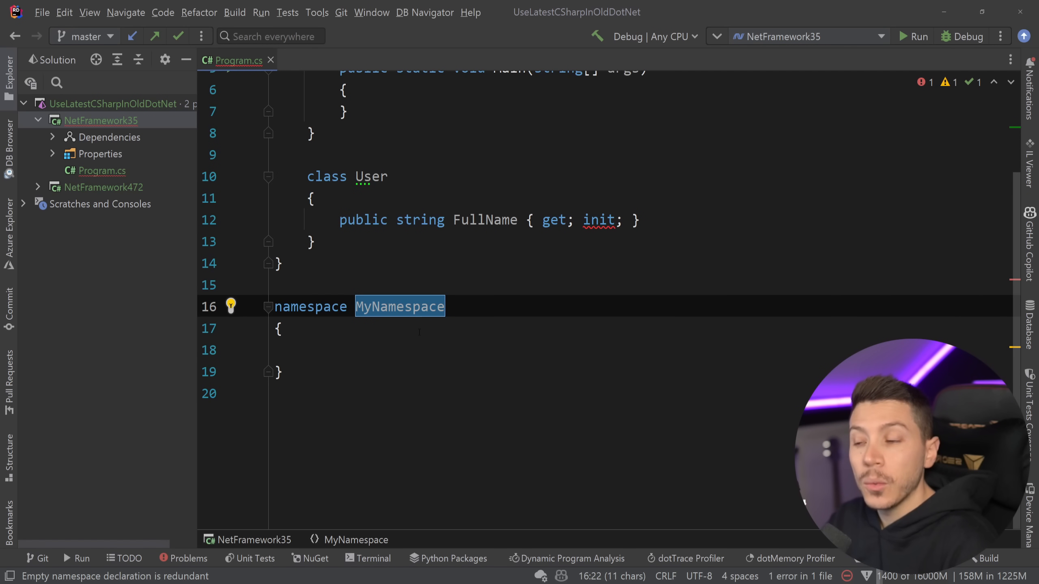
text(System.Runtime.CompilerServices)
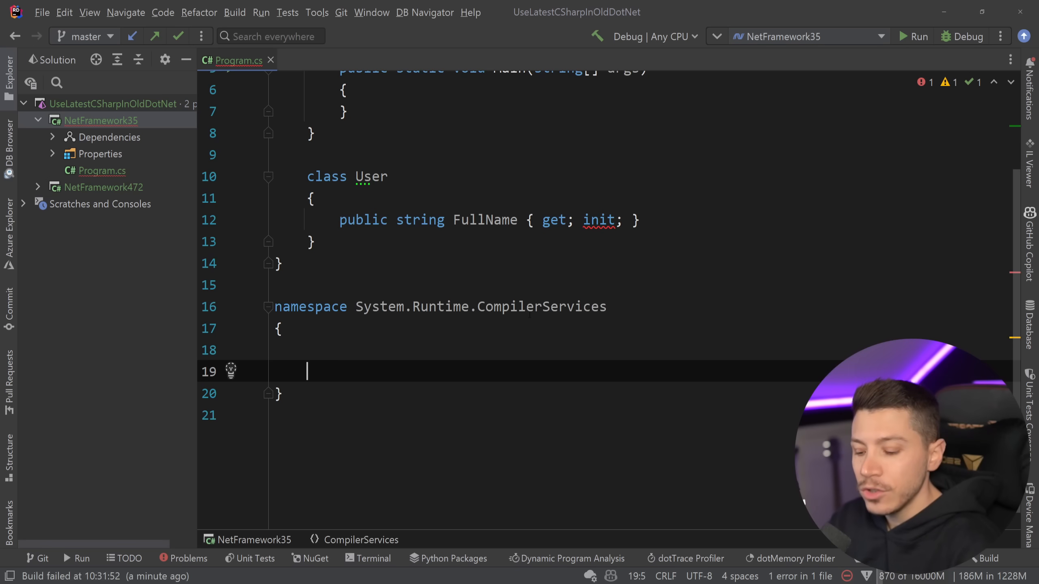
text(public s)
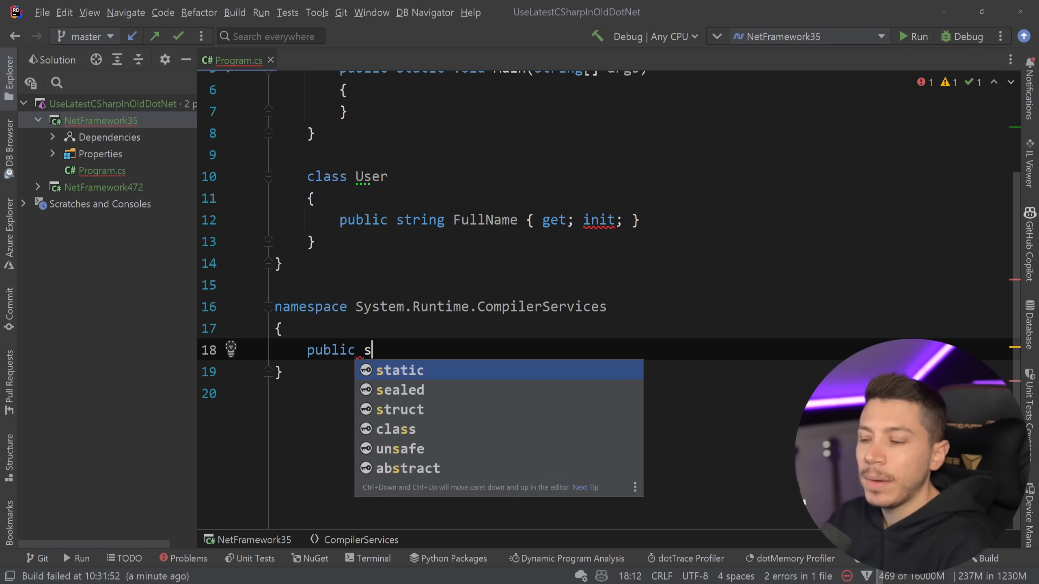
text(tatic class)
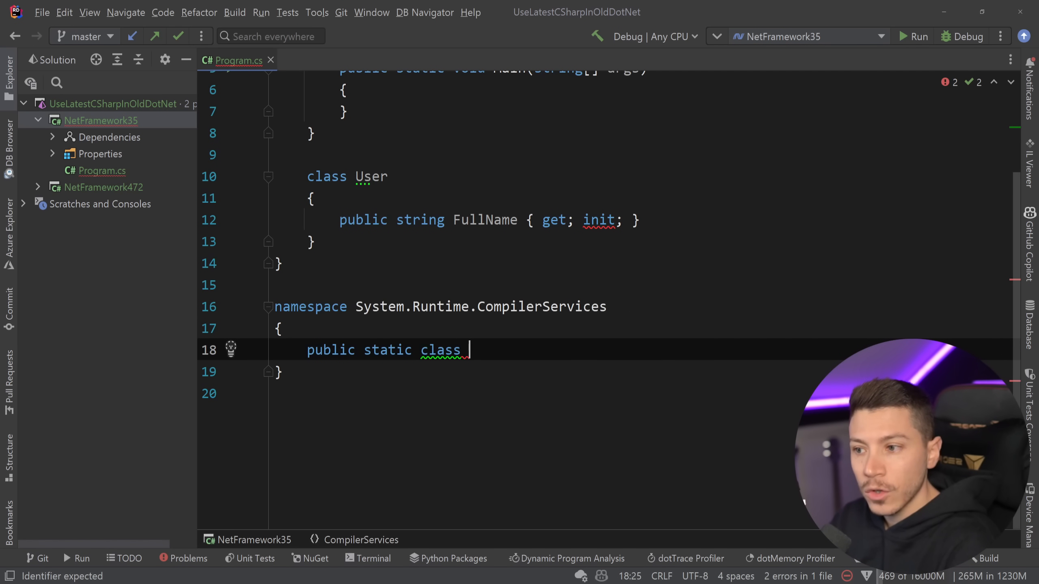
text(IsExterna)
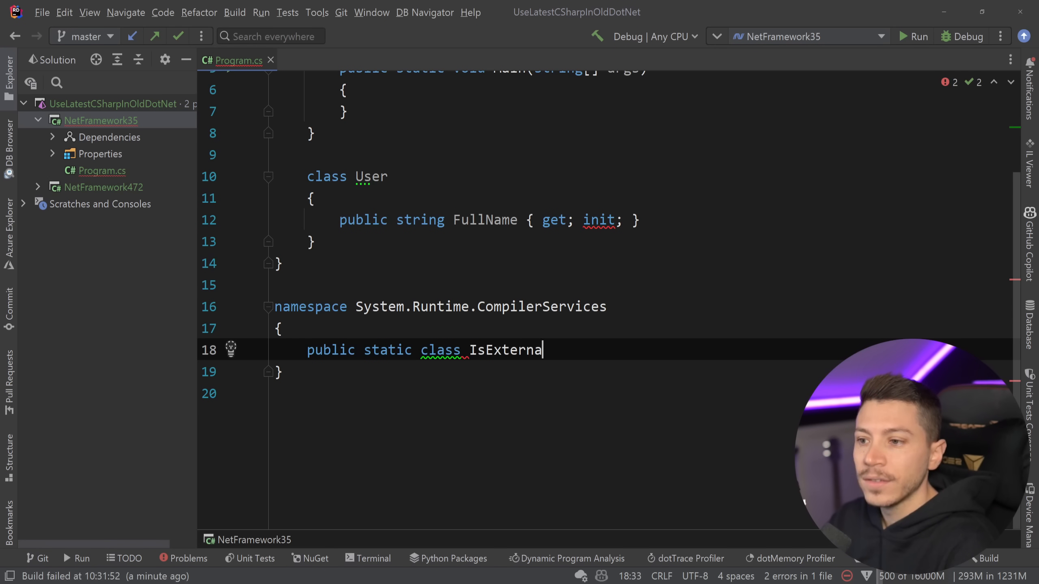
text(lInit {})
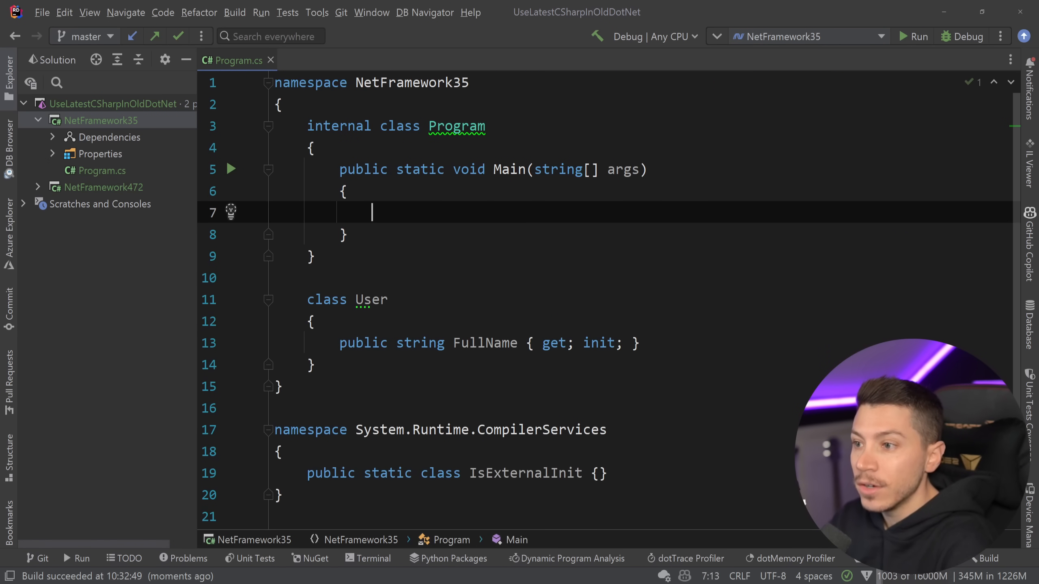
Create var user = new User() with FullName "Nick Chapsas" and try user.FullName = "John".
text(var user =)
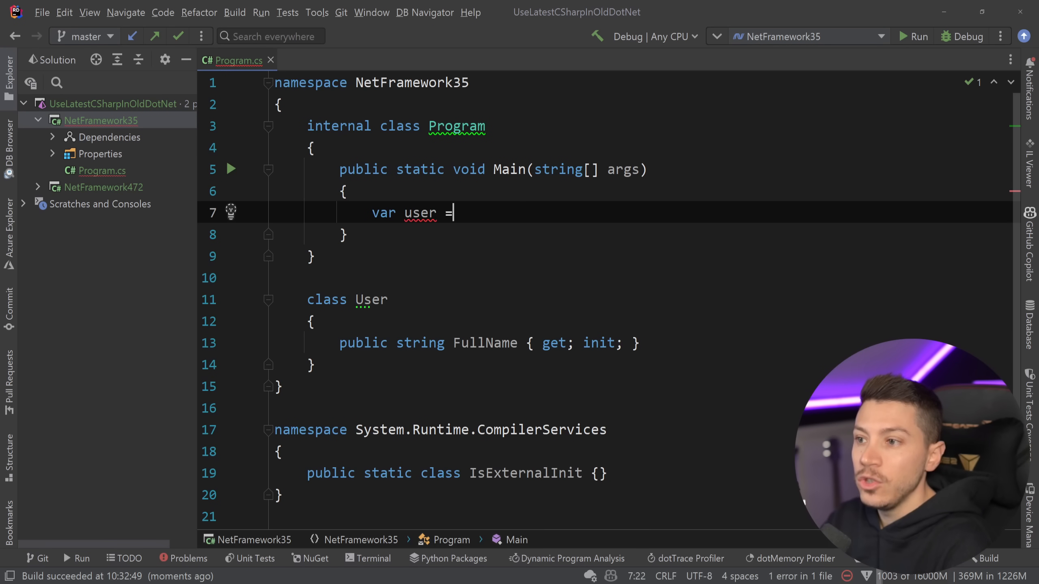
text(new User())
text(FullName =)
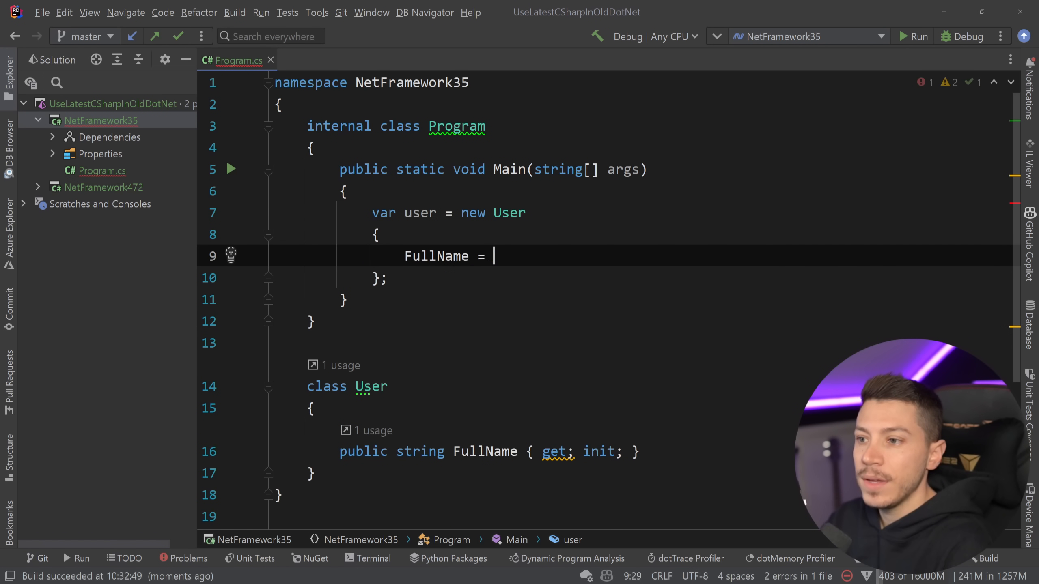
text("Nick Chapsas")
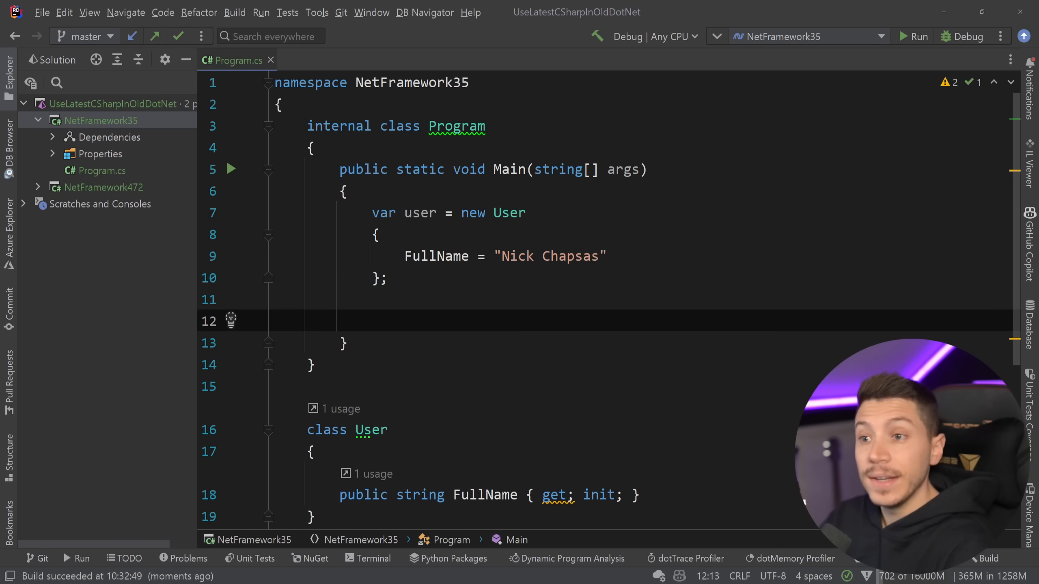
text(user.FullName)
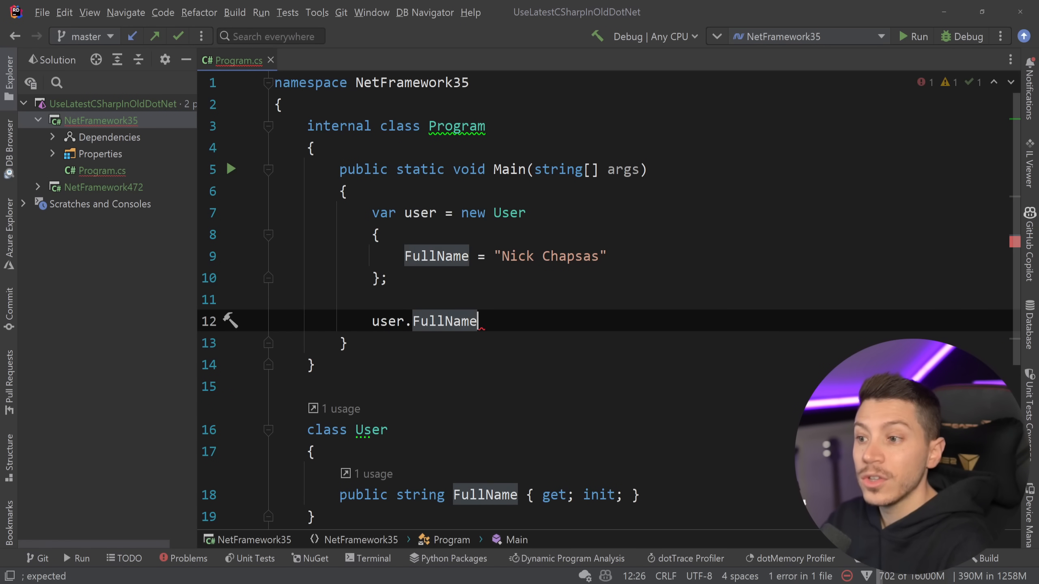
text(= "John";)
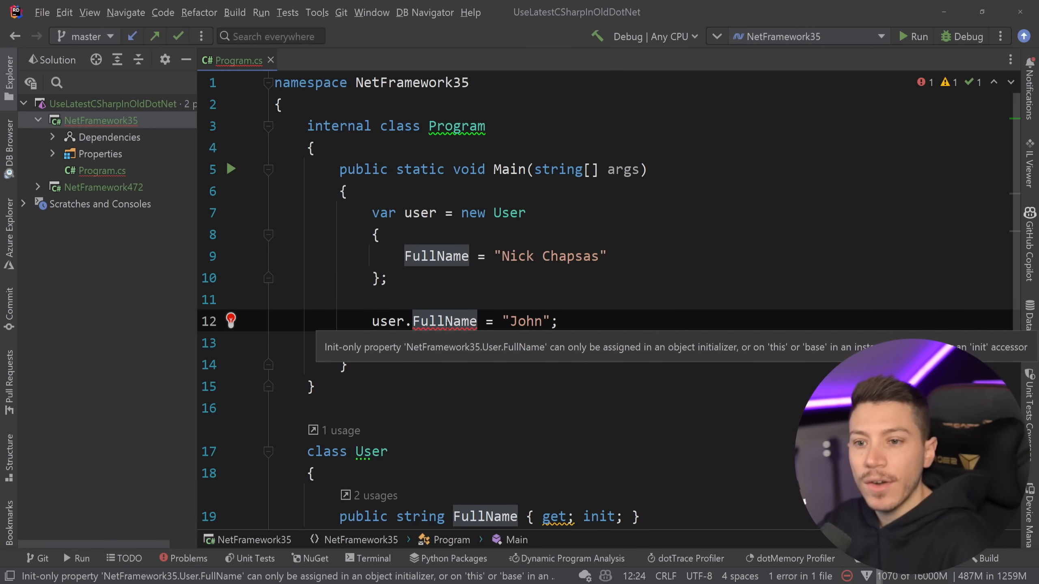
Inspect the init accessor, add Console.WriteLine(user.FullName) and run the program.
scroll(down, 3)
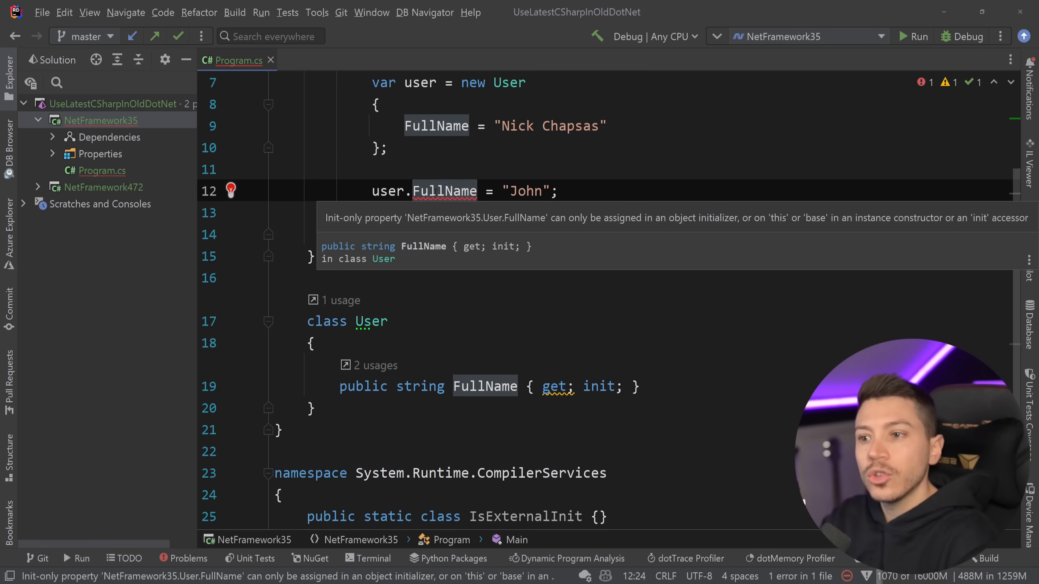
double_click(598, 386)
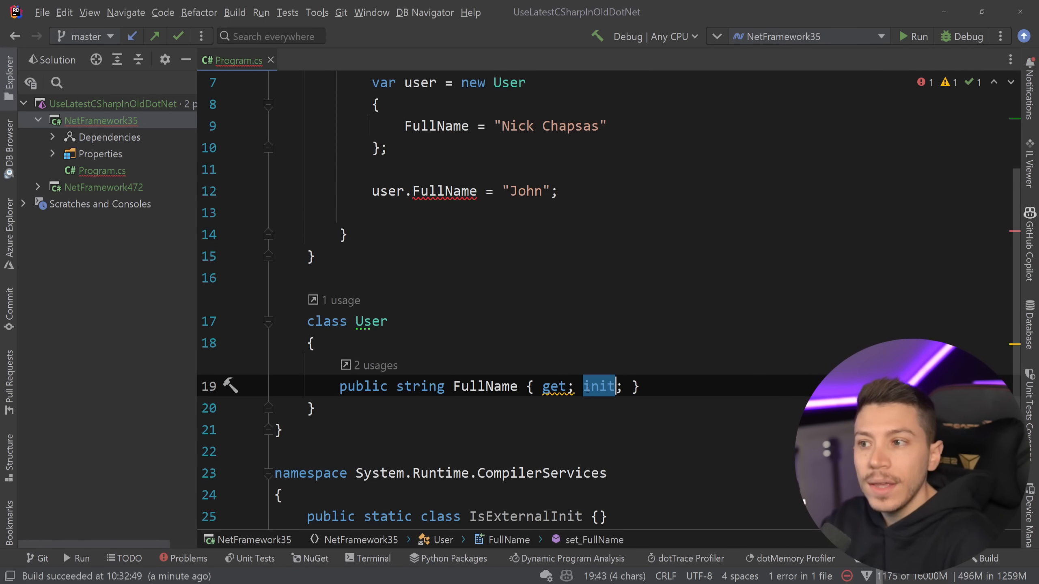
mouse_move(579, 371)
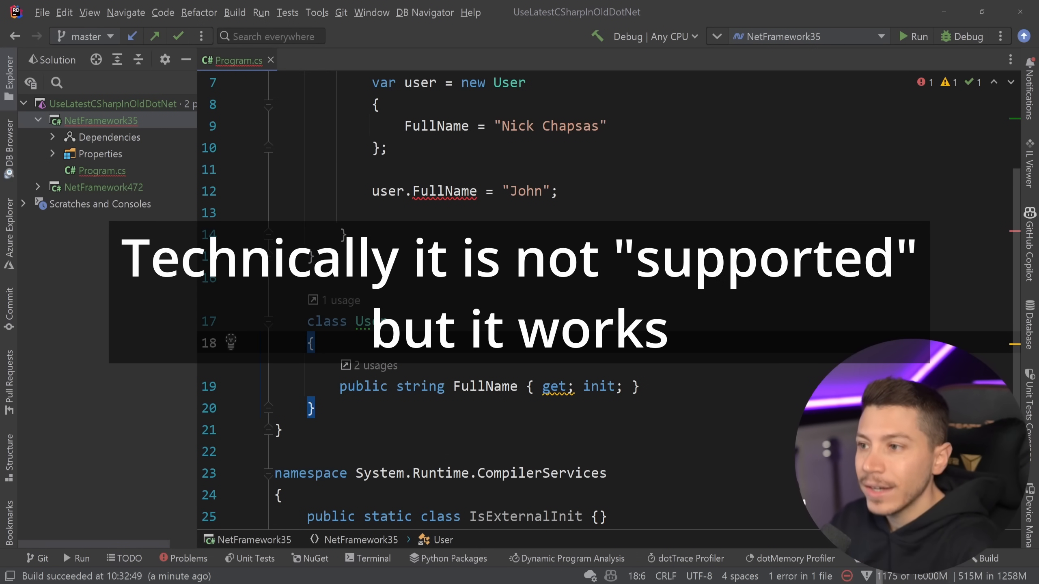
text(Co)
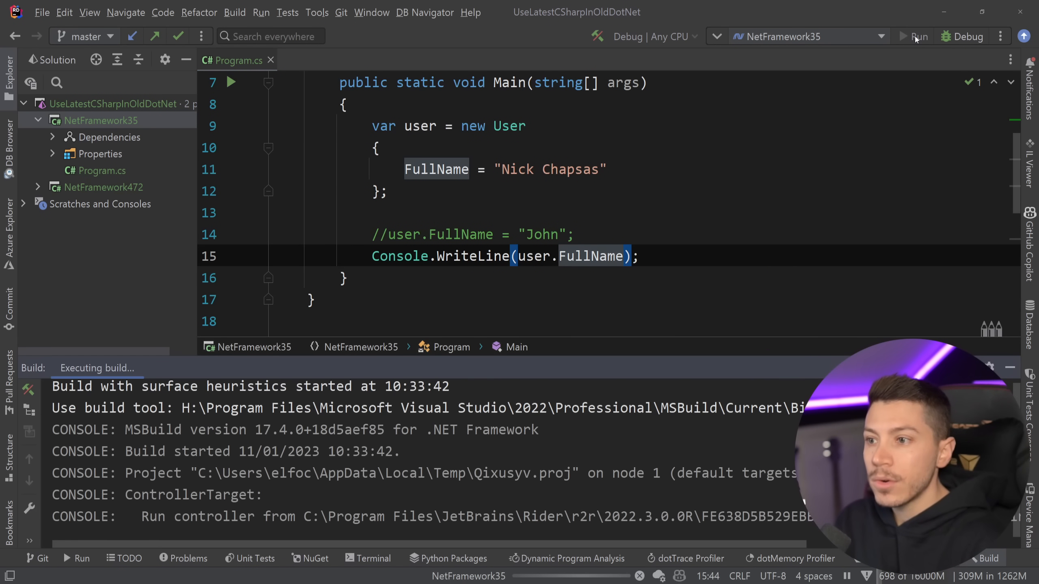
click(918, 37)
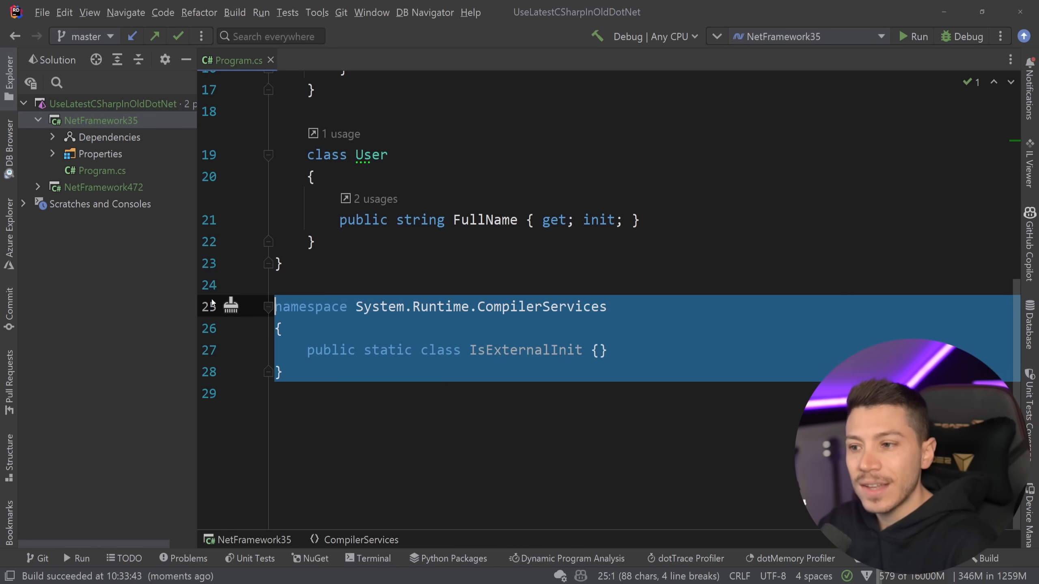
click(396, 349)
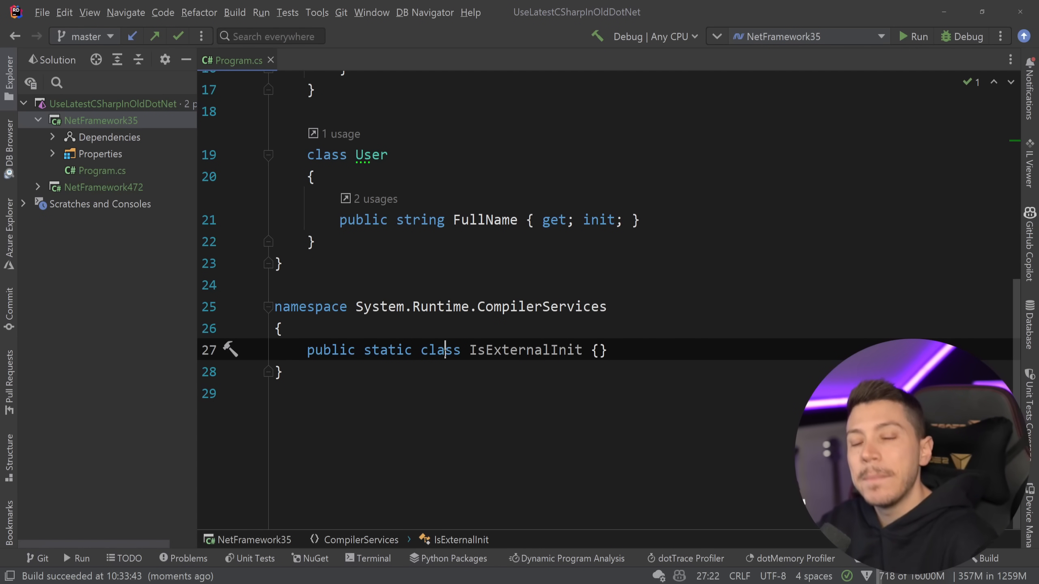
scroll(up, 3)
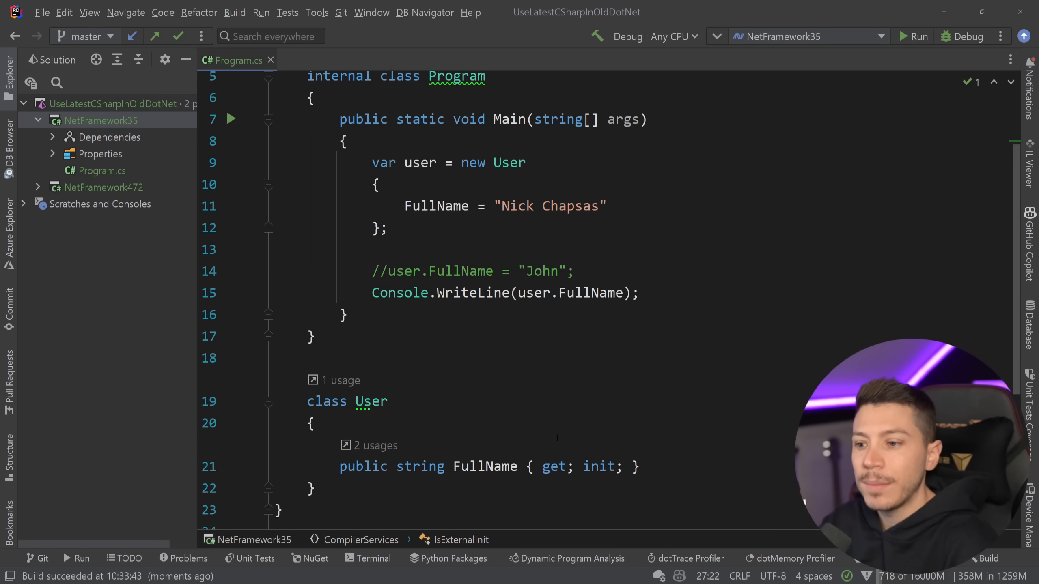
double_click(598, 415)
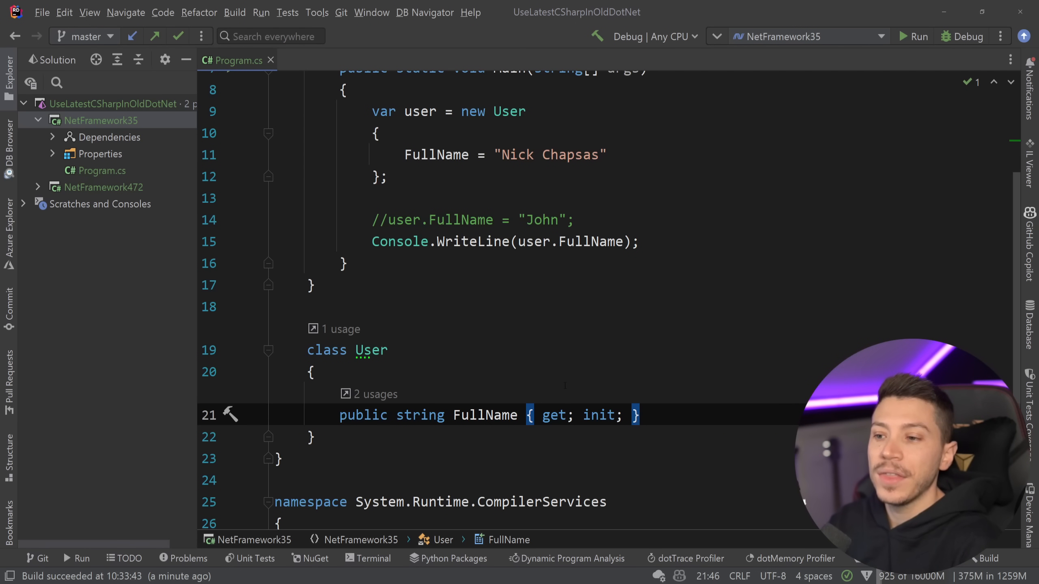
click(312, 372)
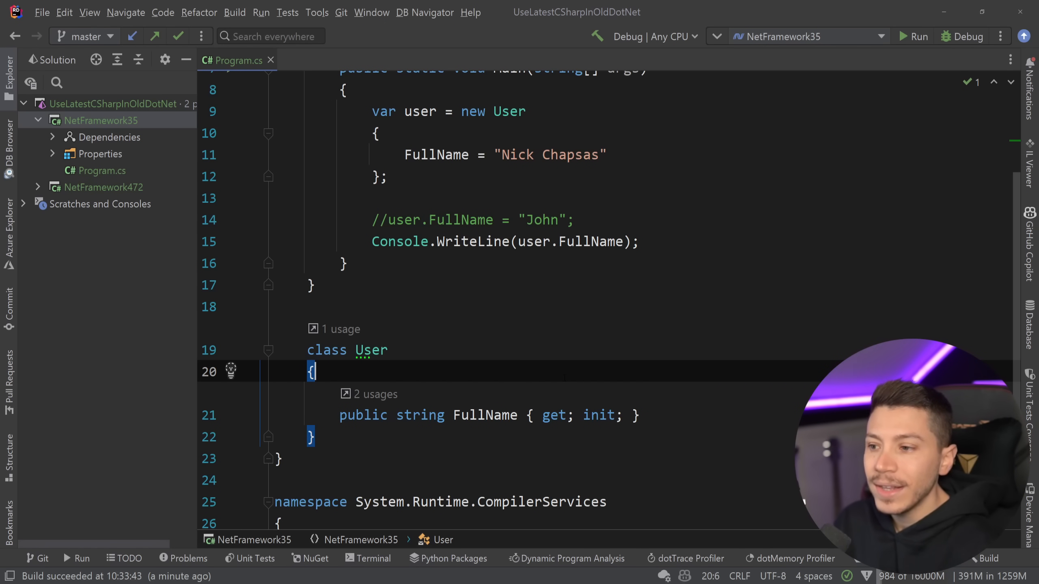
Mark FullName as required string and inspect the resulting CS0656 build errors.
scroll(down, 3)
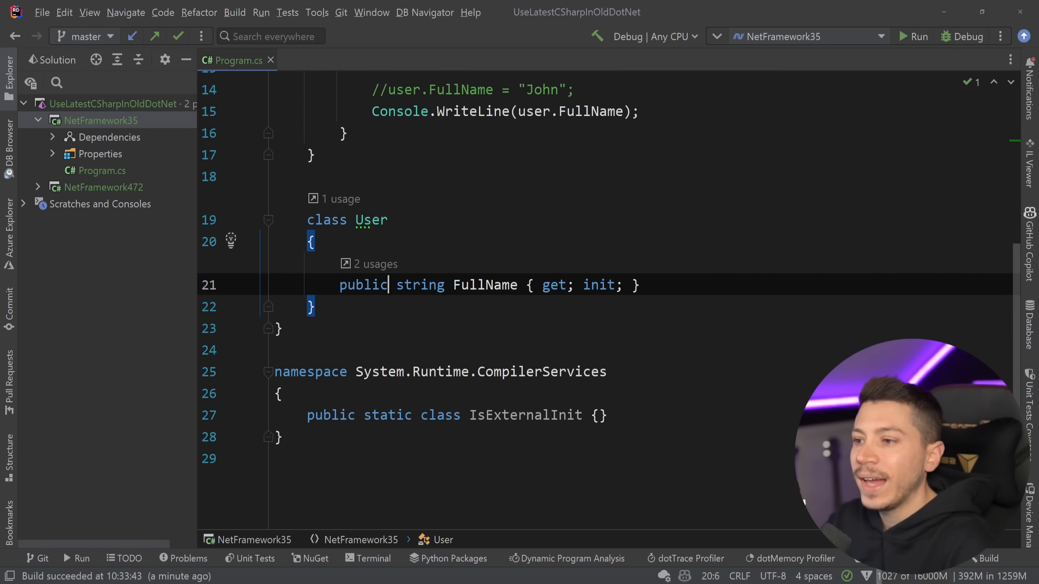
text(required)
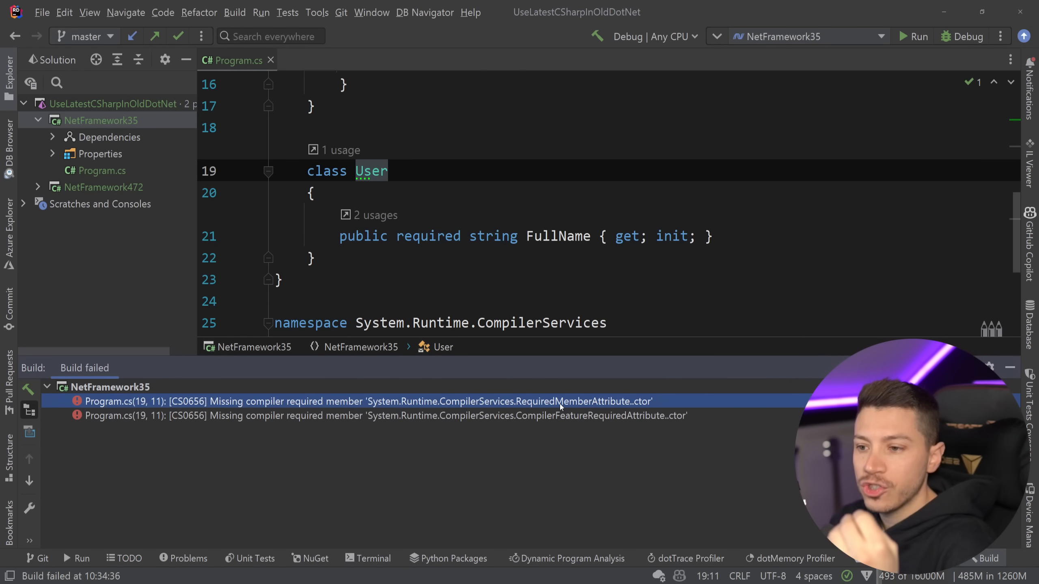
mouse_move(553, 420)
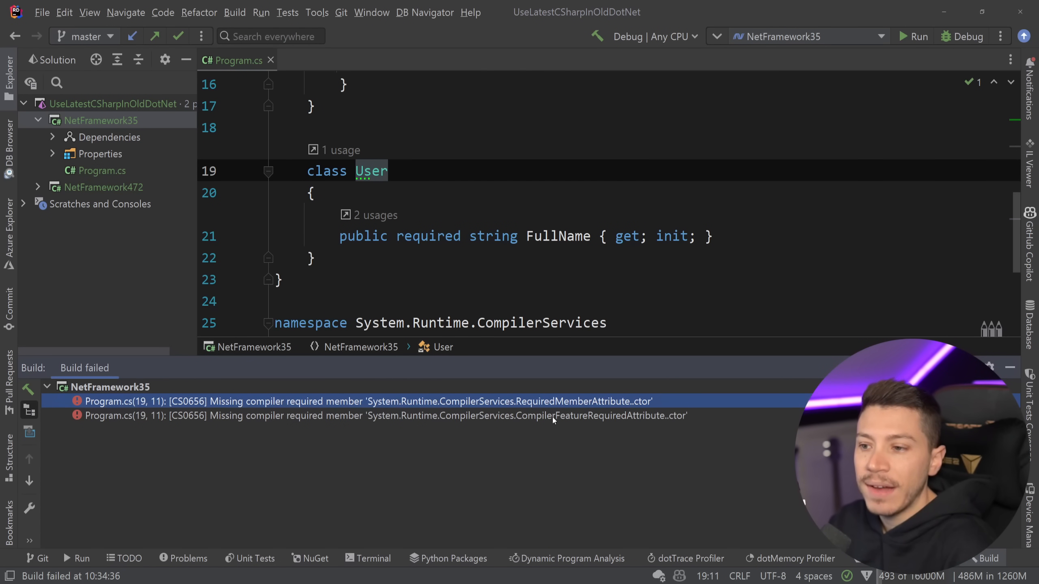
click(384, 416)
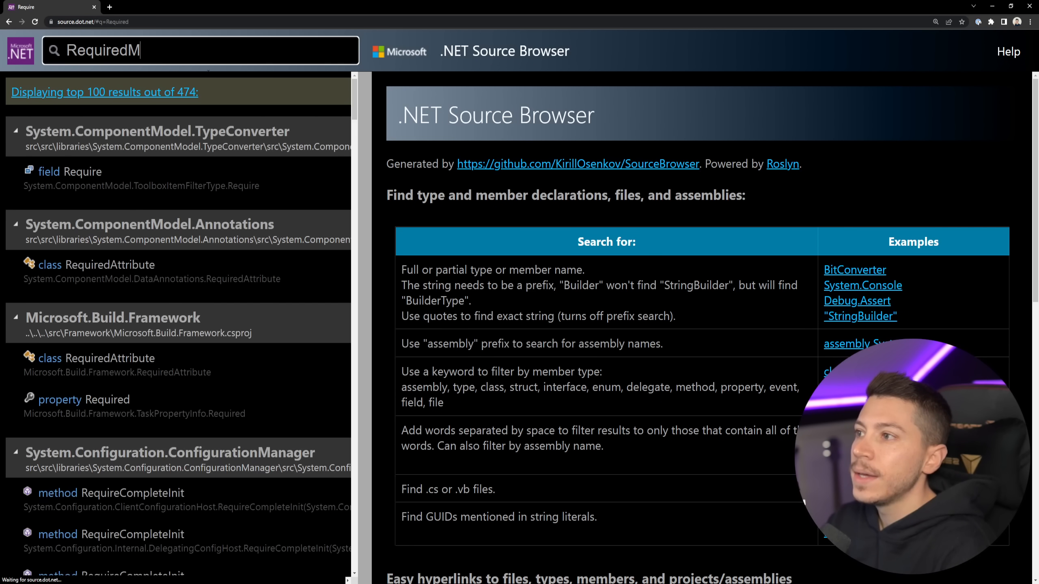
Search RequiredMemberAttr, select all of RequiredMemberAttribute.cs, then locate CompilerFeatureRequiredAttribute.cs.
text(emberAttr)
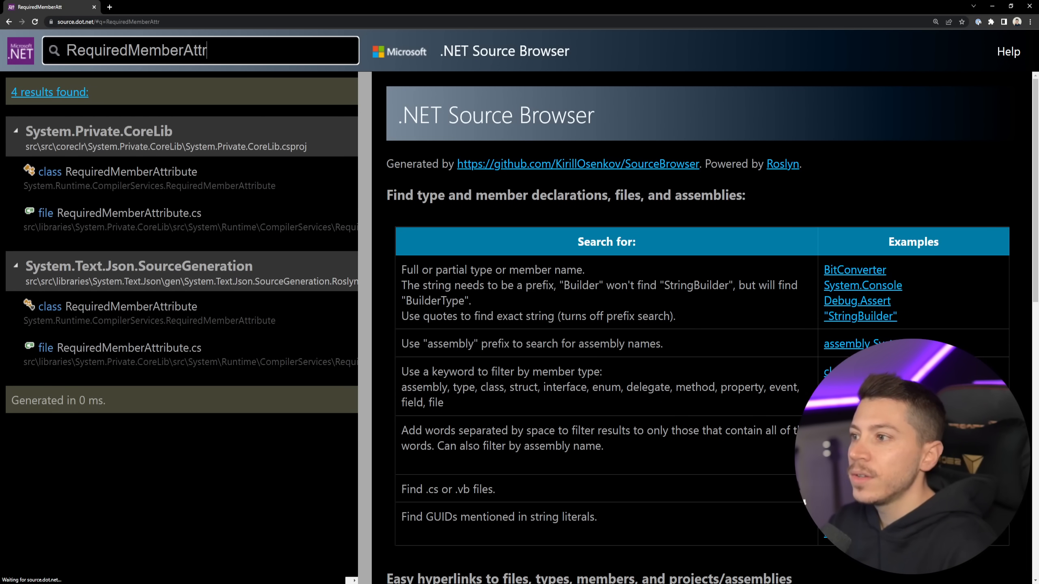
click(128, 212)
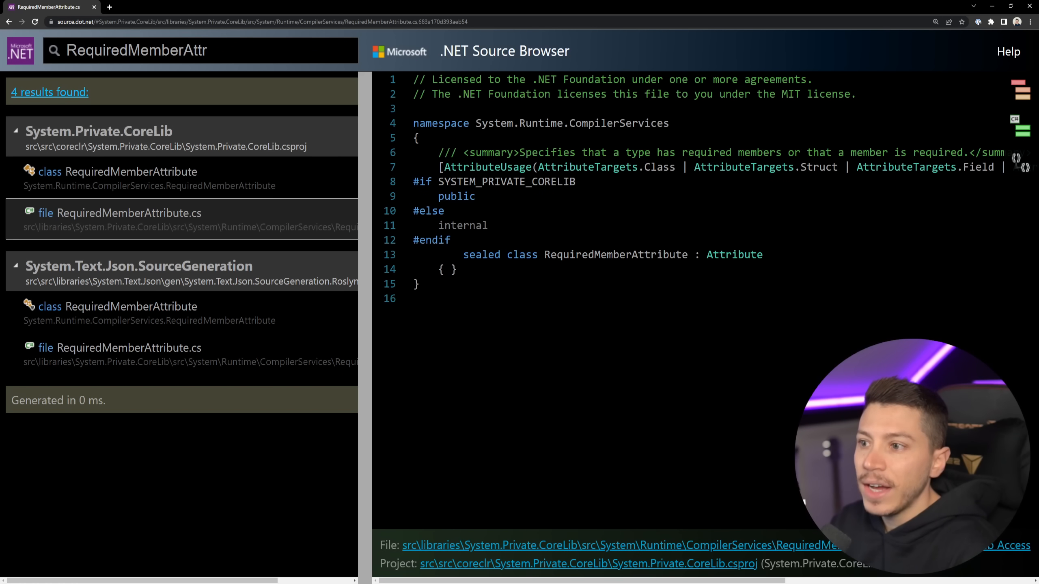
key(ctrl+a)
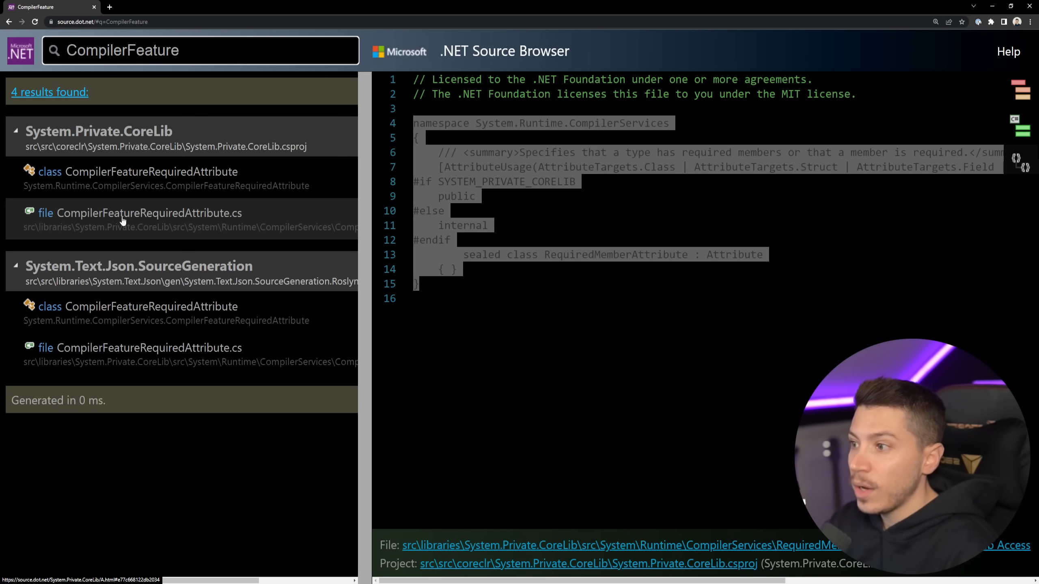
click(140, 212)
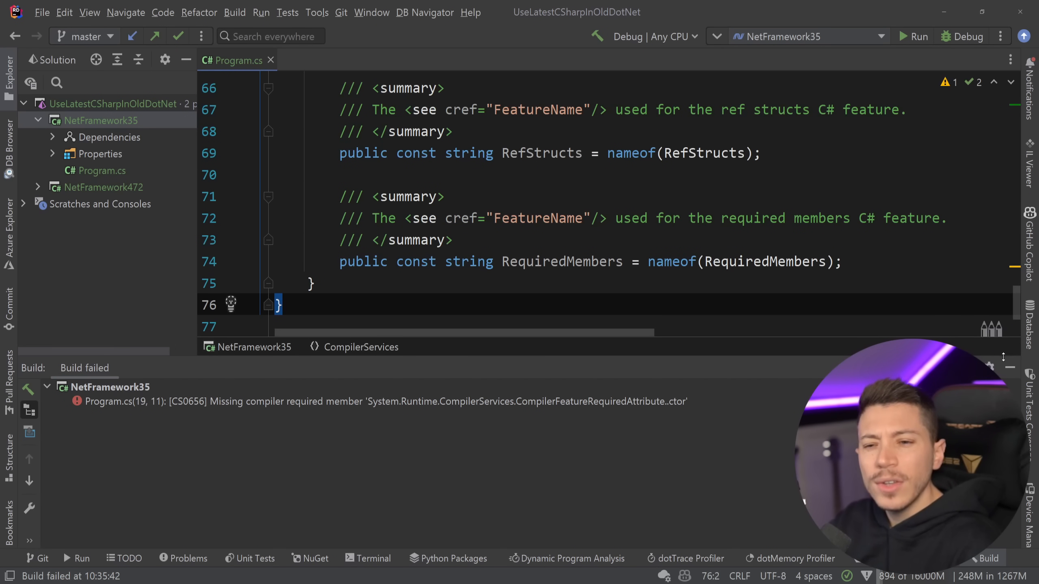
Scroll up to the User class and Main method in Program.cs.
scroll(up, 3)
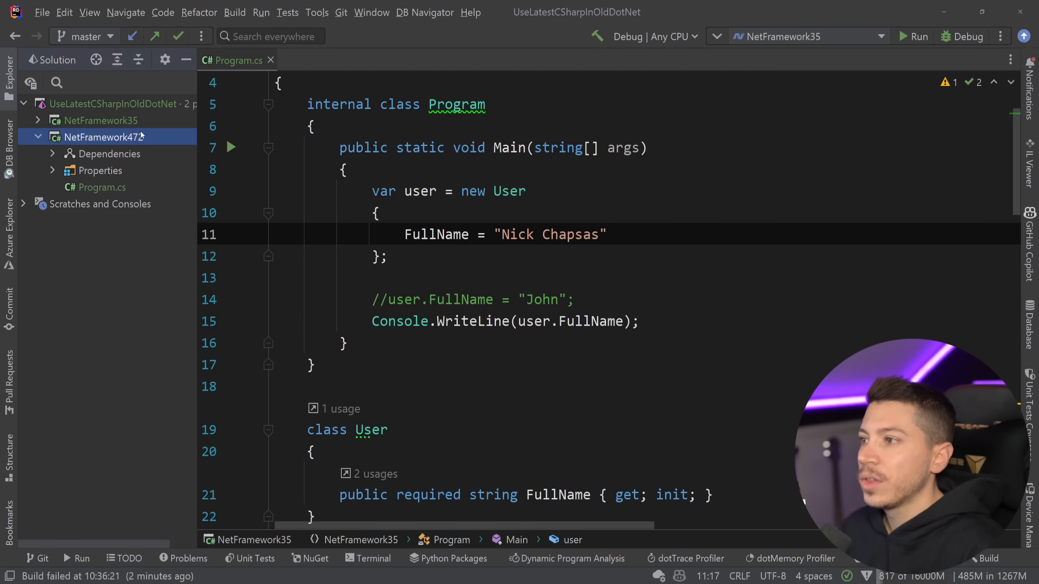
View and close the NetFramework472 project properties.
right_click(103, 137)
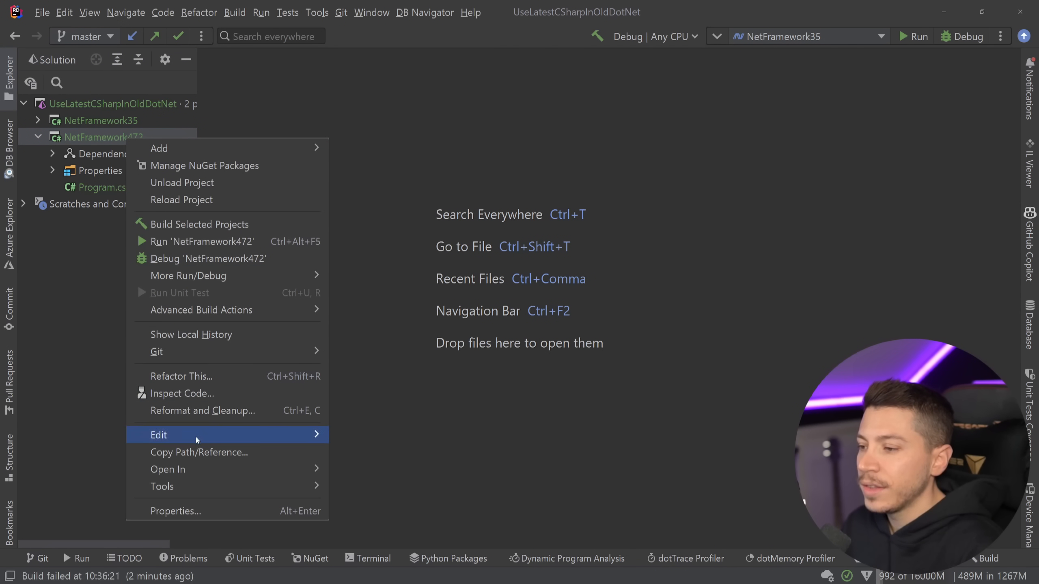
click(175, 511)
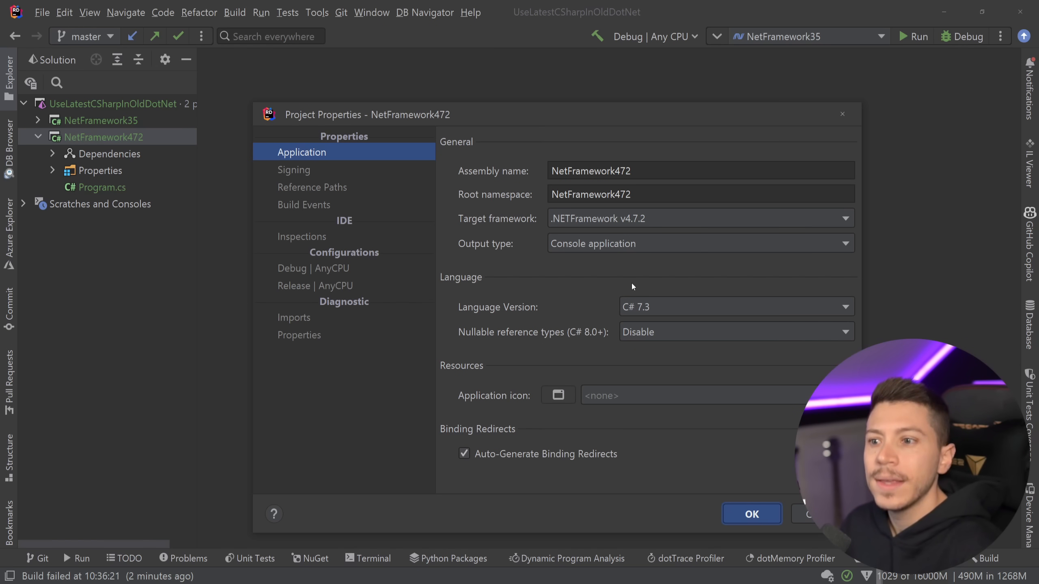
click(845, 306)
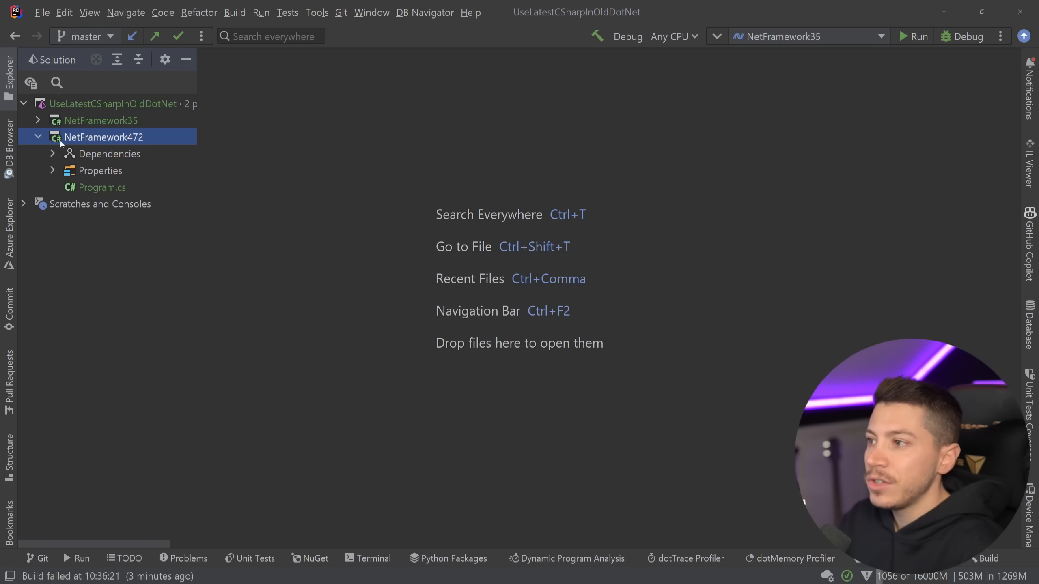
Install PolySharp via Manage NuGet Packages and open NetFramework472's Program.cs.
click(309, 558)
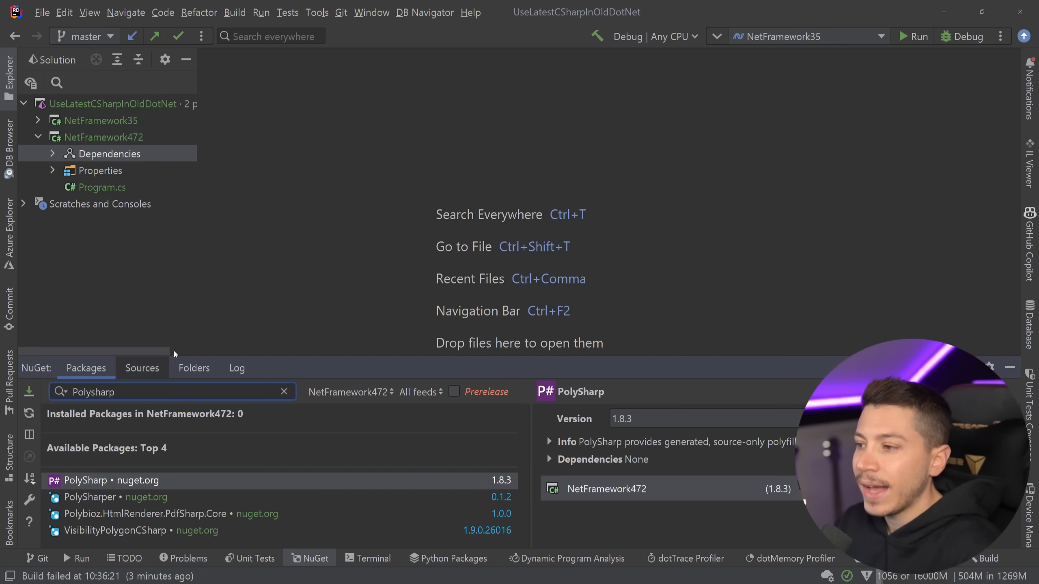
click(133, 480)
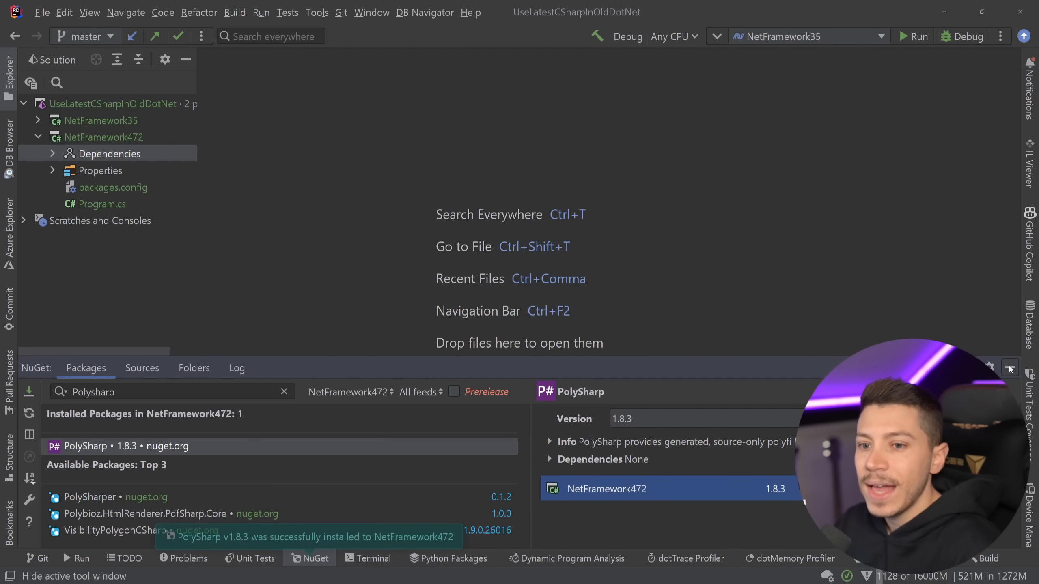
double_click(102, 203)
text(class User)
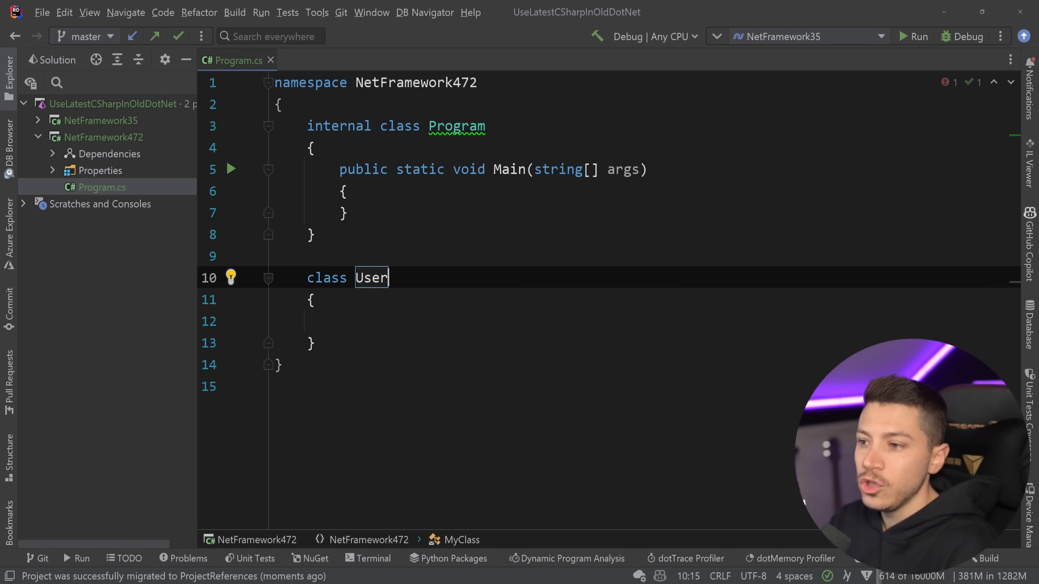
Declare a required, init-only FullName string property inside the User class.
text(public string Type { get; set; })
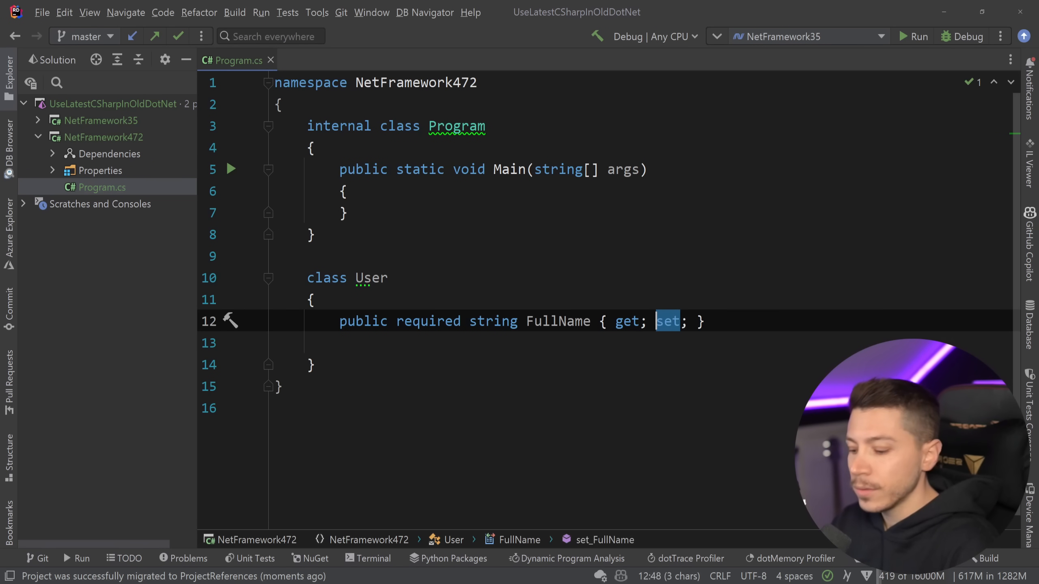
text(init)
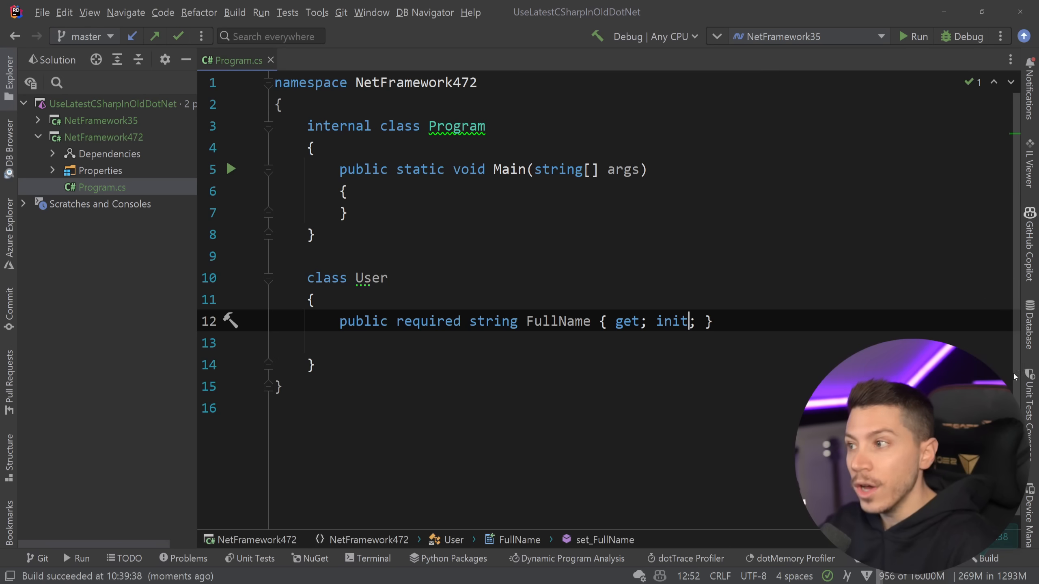
click(52, 154)
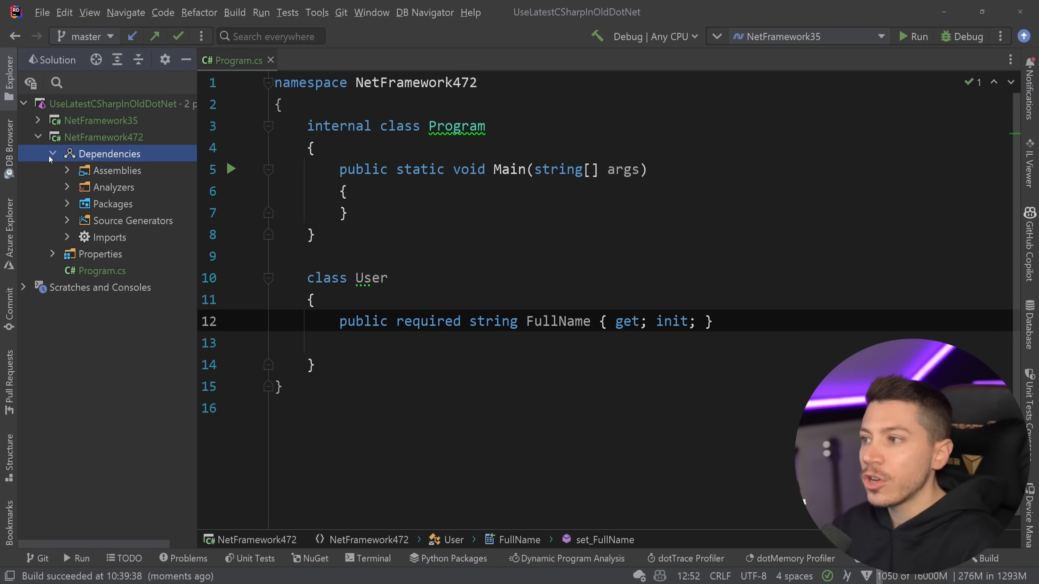
click(66, 220)
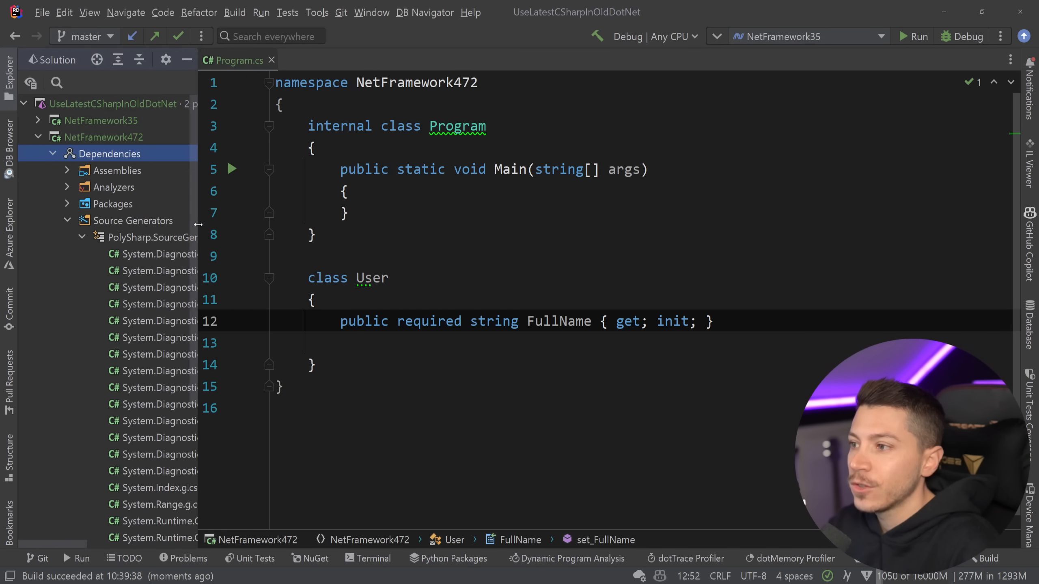
scroll(down, 3)
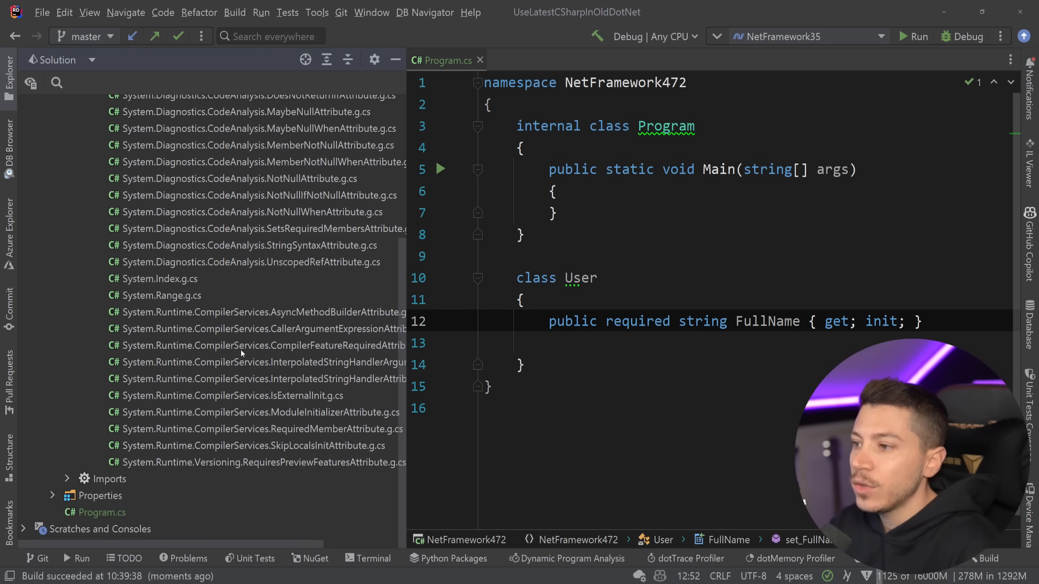
scroll(up, 3)
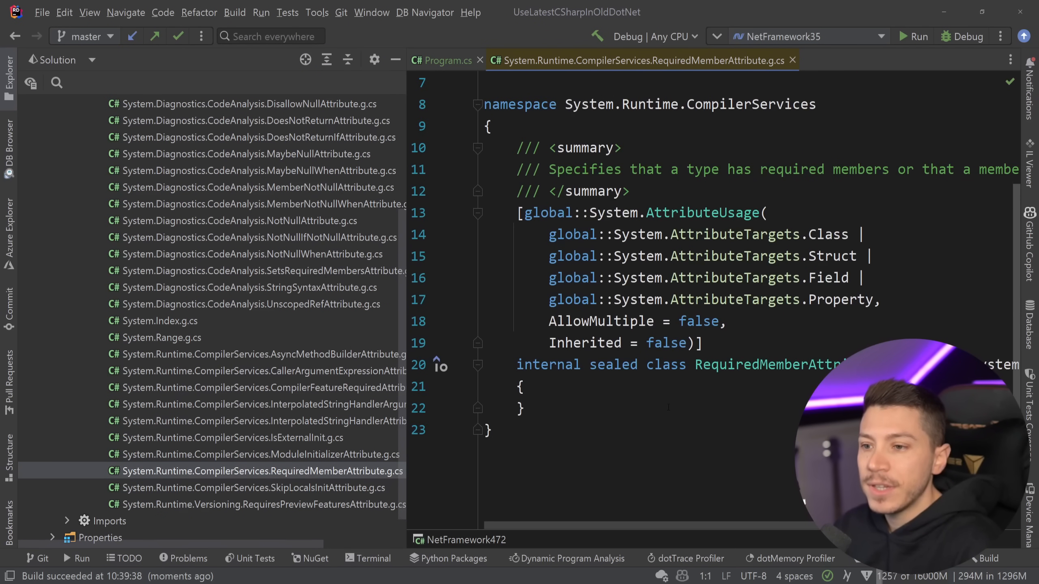
click(229, 437)
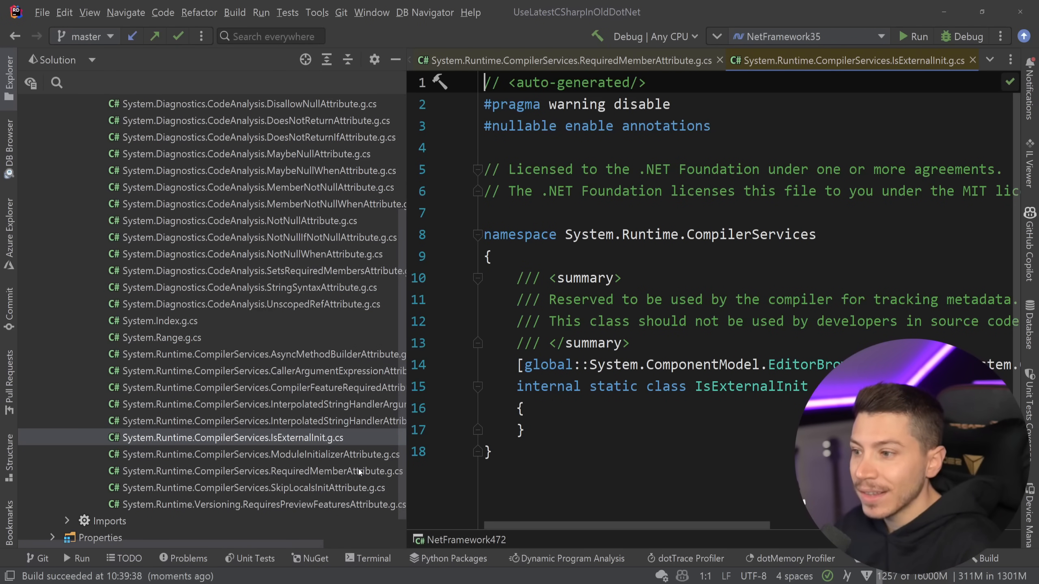
click(254, 388)
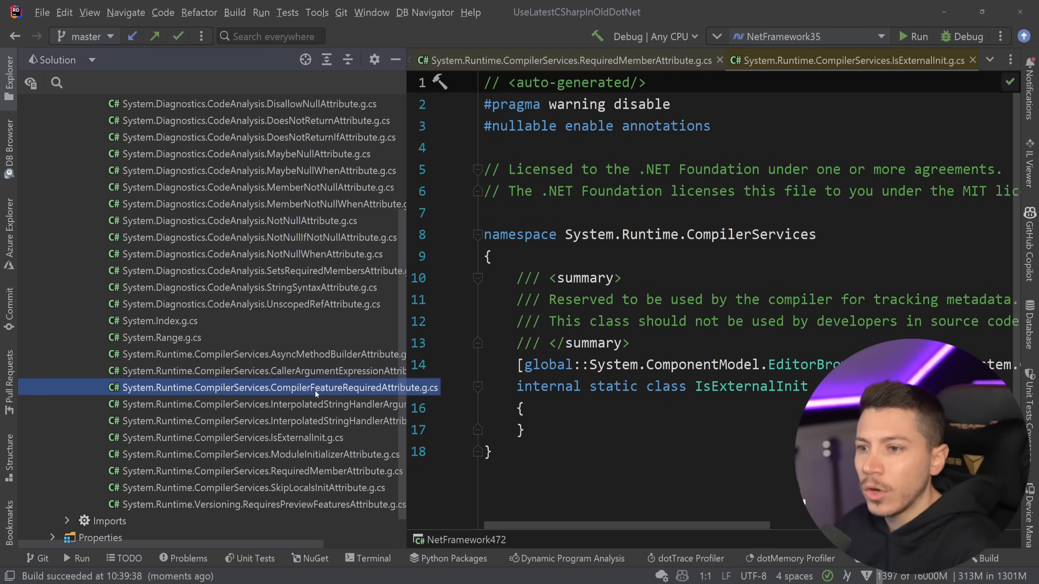
double_click(273, 388)
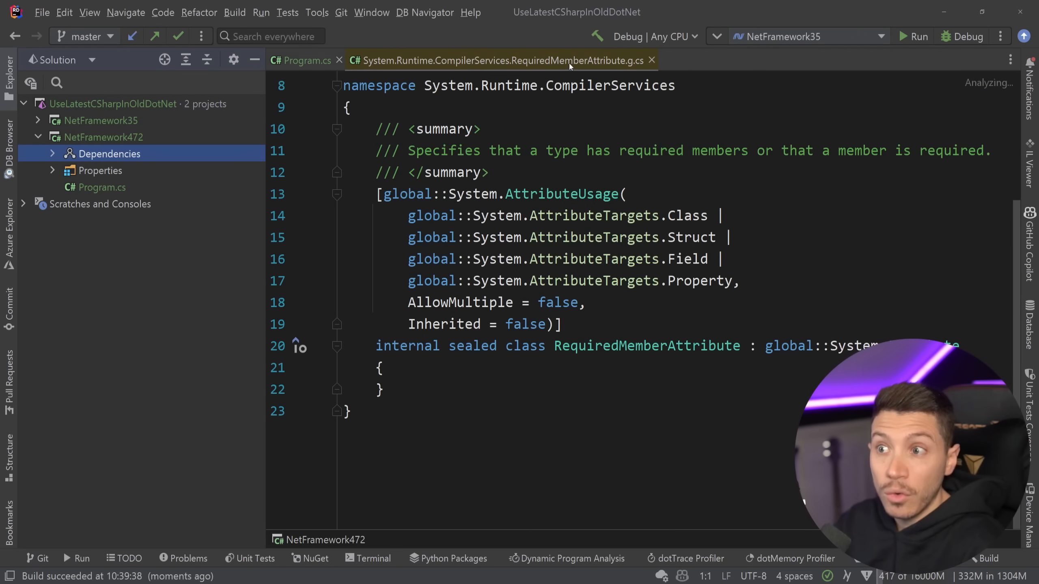
click(305, 61)
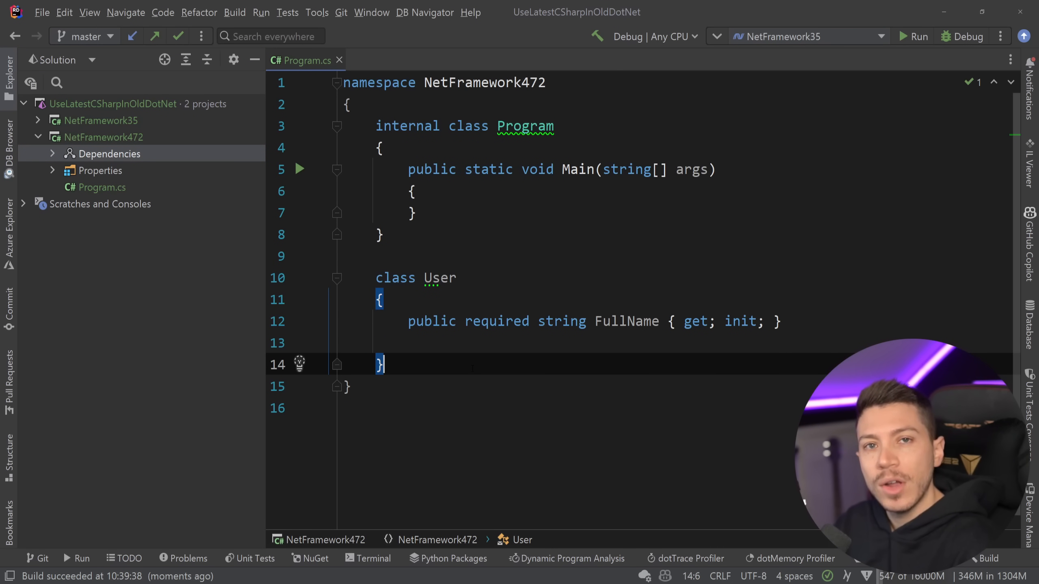
Replace the commented-out User class with a positional record User(string FullName).
text(re)
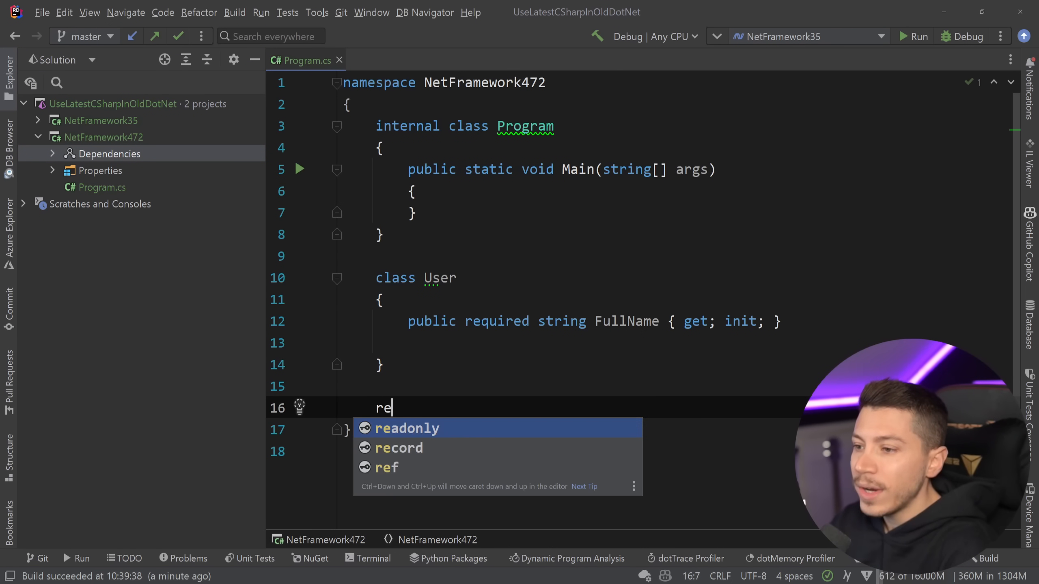
text(cord)
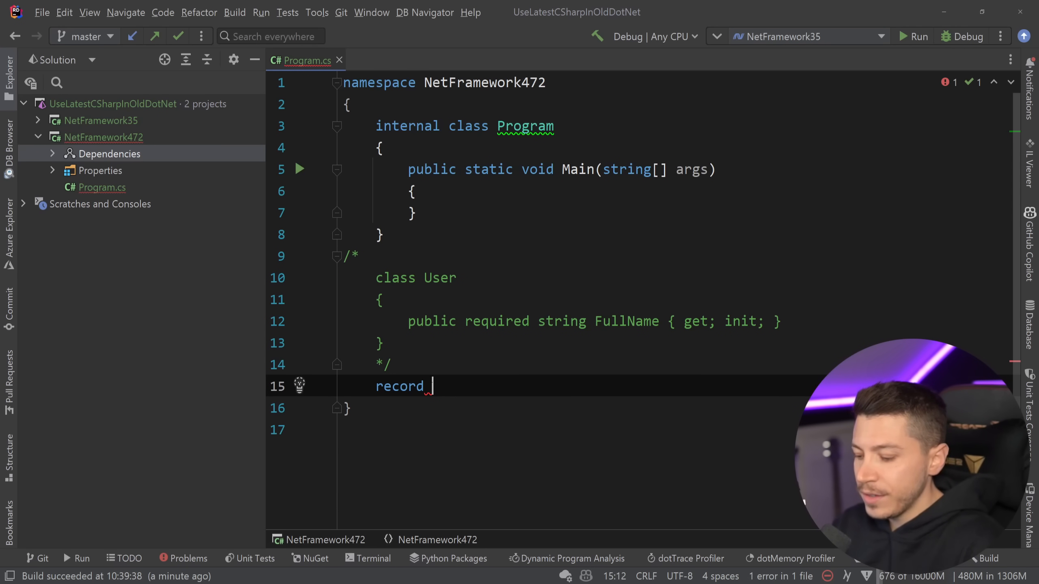
text(User())
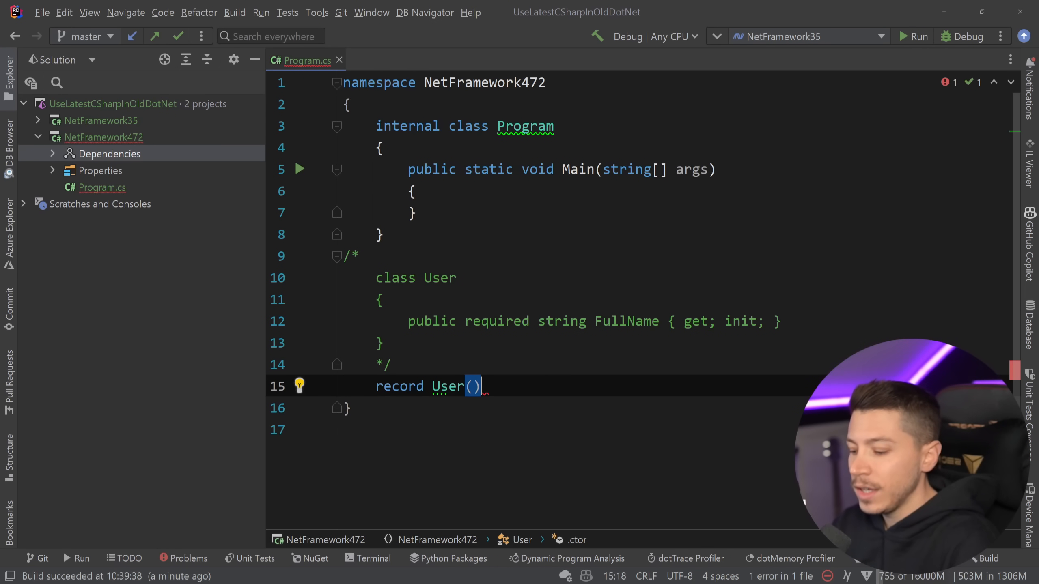
text(string FUl)
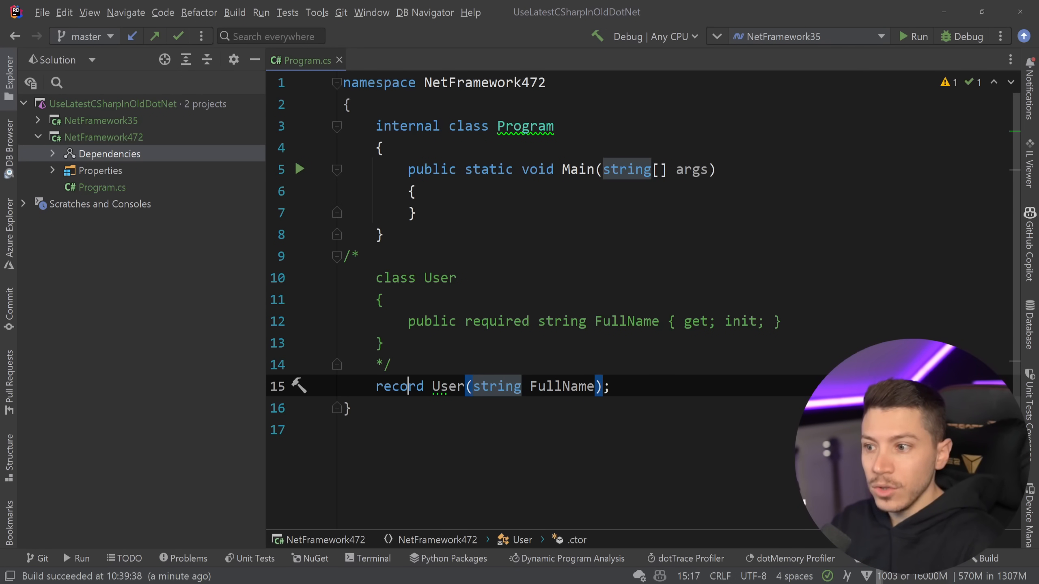
Instantiate the record in Main with var user = new User("Nick").
text(var user = new User("Nick");)
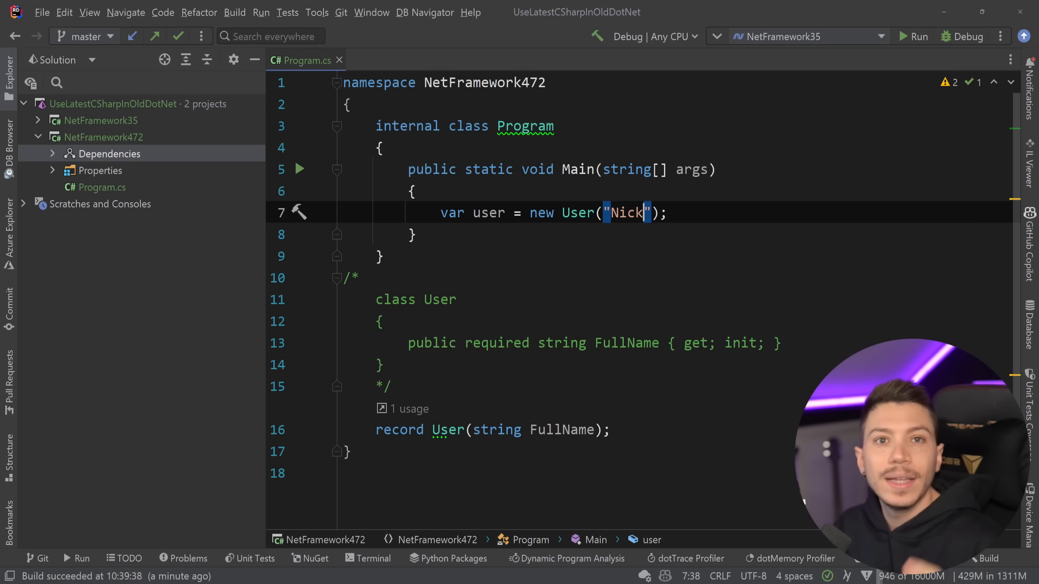
click(380, 365)
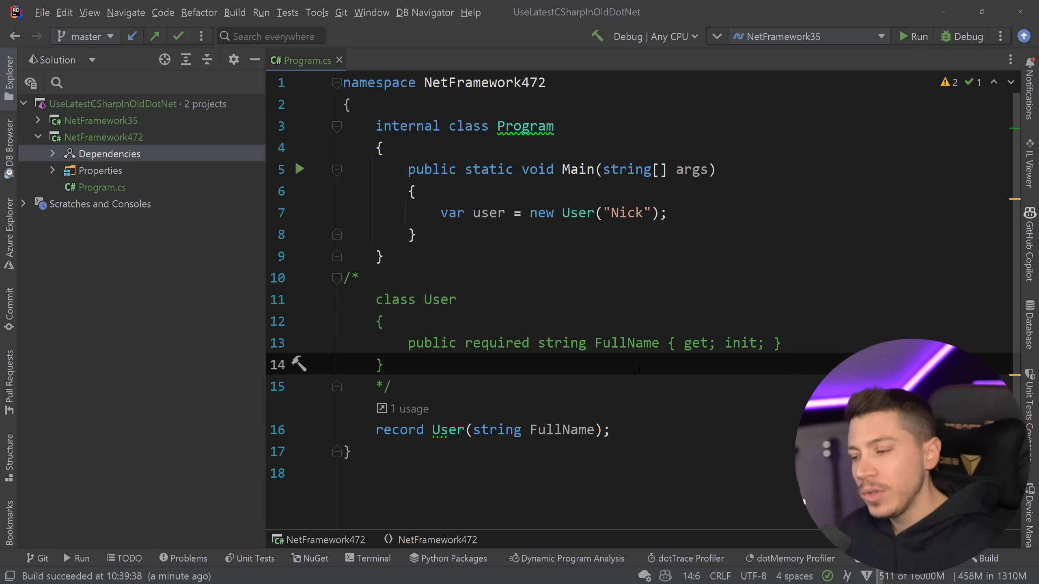